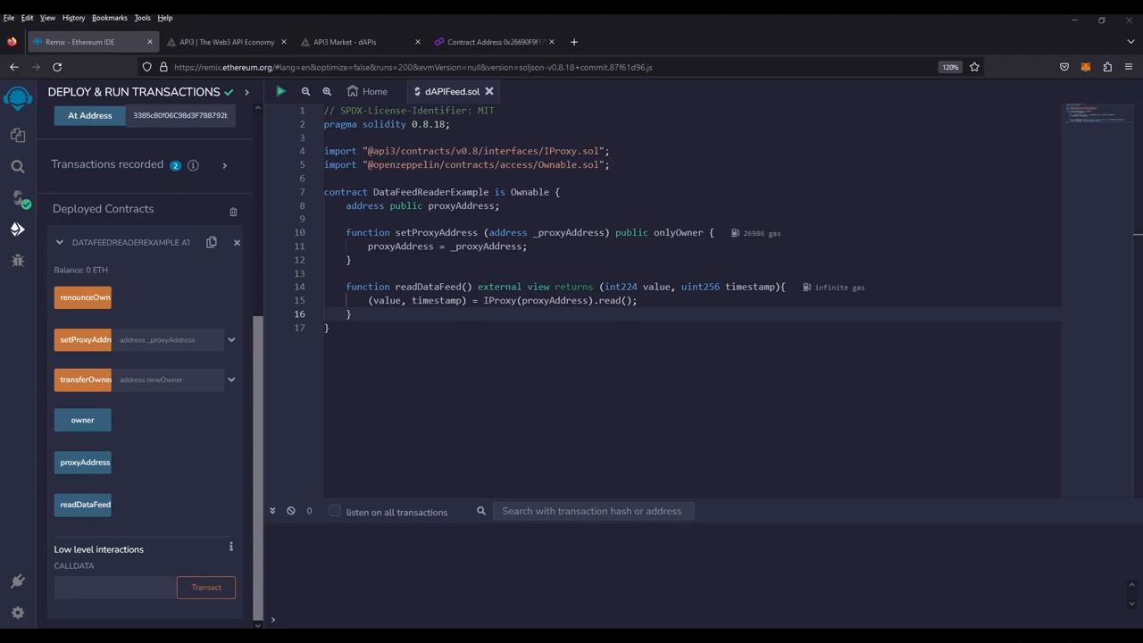
{"action": "mouse_move", "coordinate": [764, 306]}
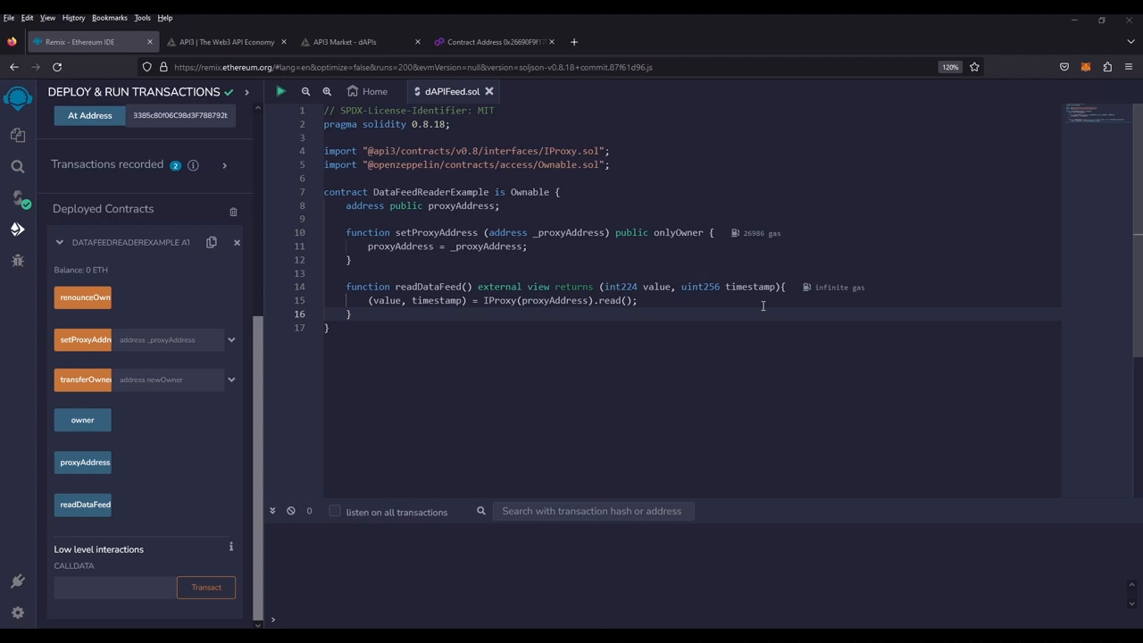
Call readDataFeed on the deployed DataFeedReaderExample to display its value and timestamp
{"action": "left_click", "coordinate": [82, 505]}
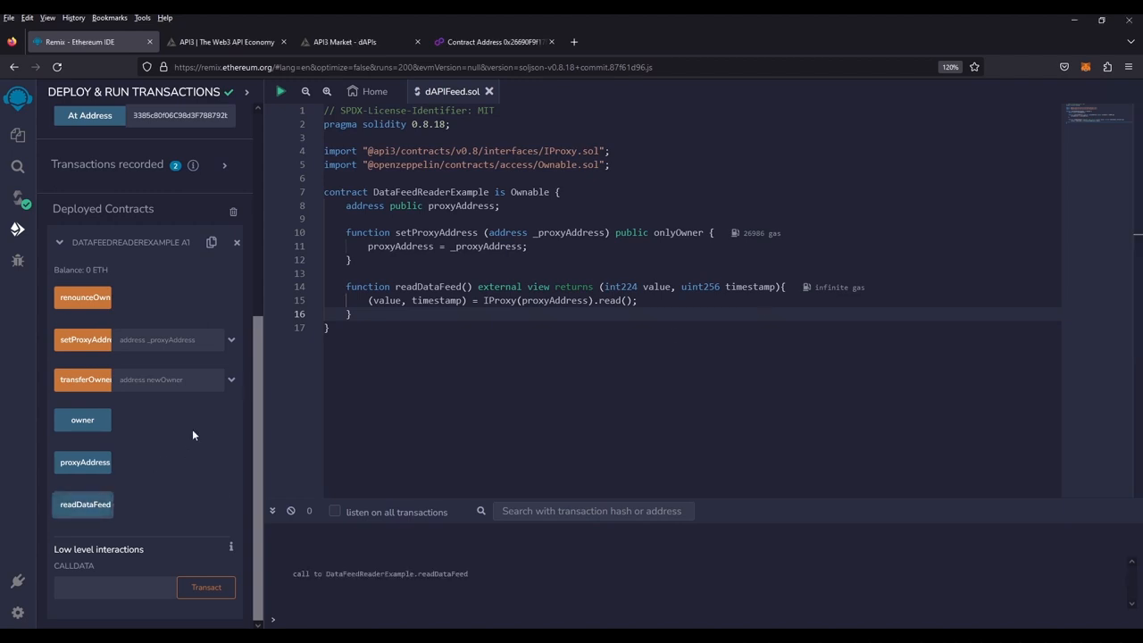
{"action": "left_click", "coordinate": [84, 504]}
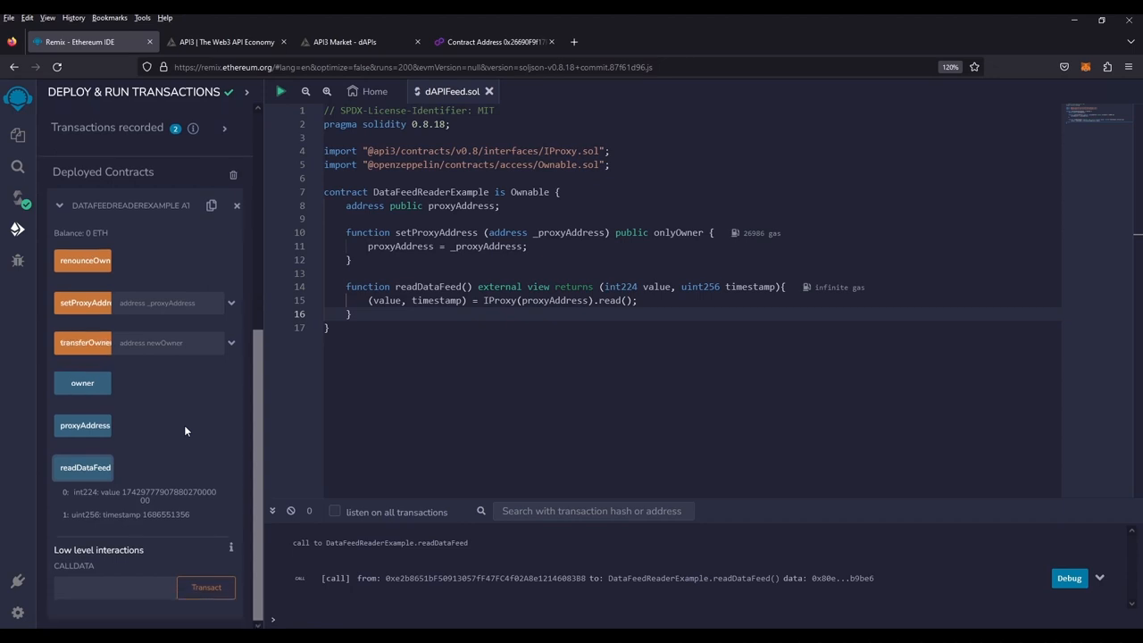
{"action": "mouse_move", "coordinate": [186, 523]}
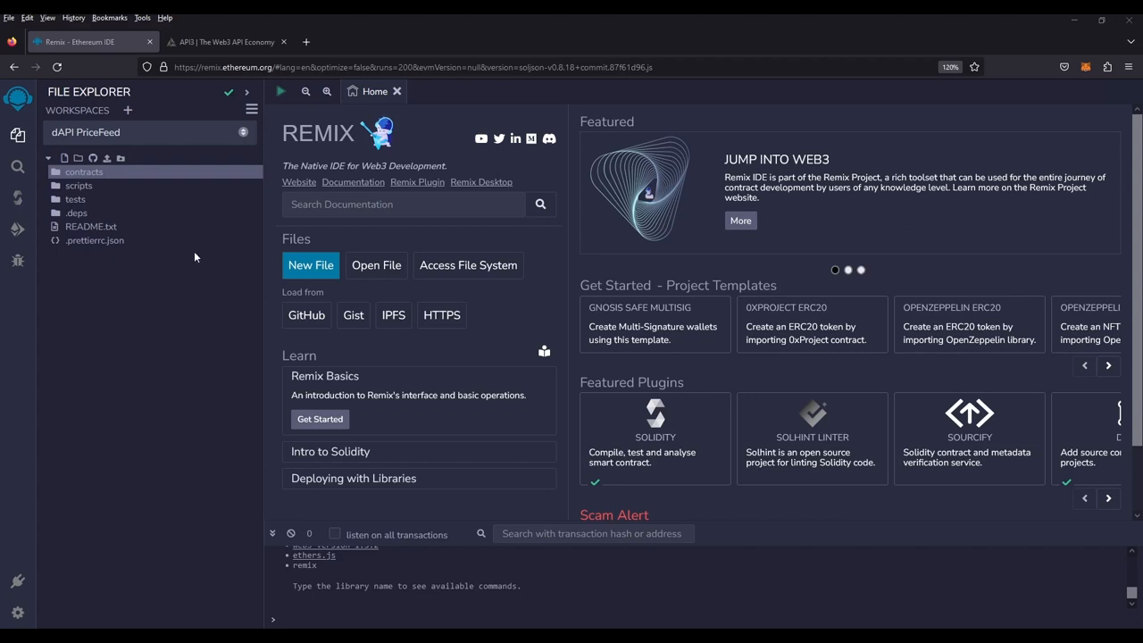
Create a new file named dAPIFeed.sol in the contracts folder
{"action": "right_click", "coordinate": [83, 172]}
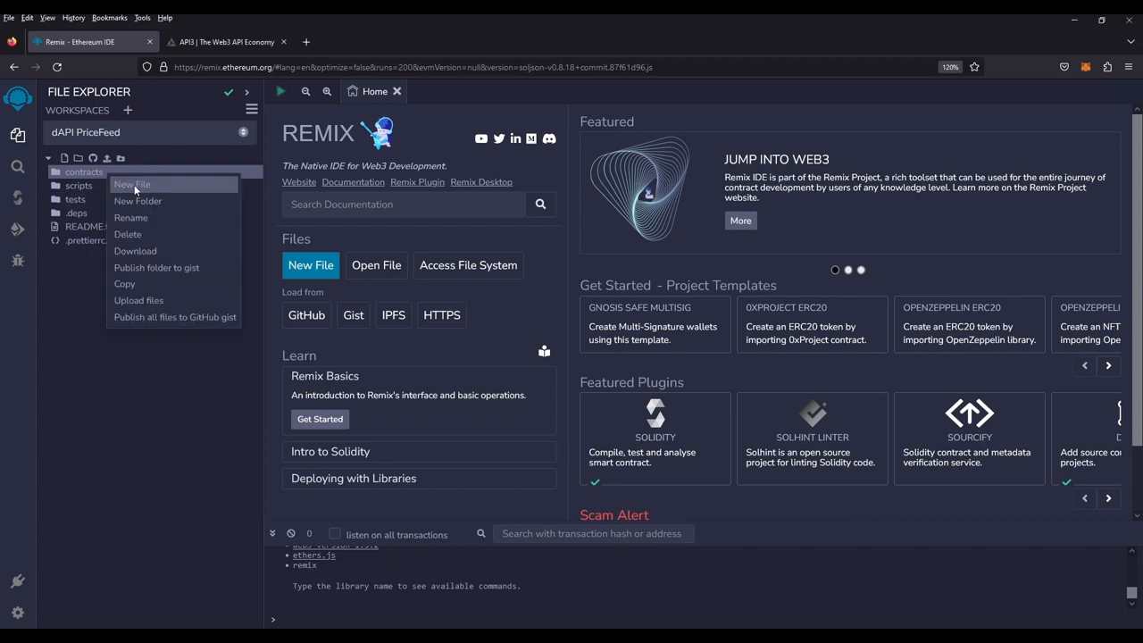
{"action": "left_click", "coordinate": [132, 185]}
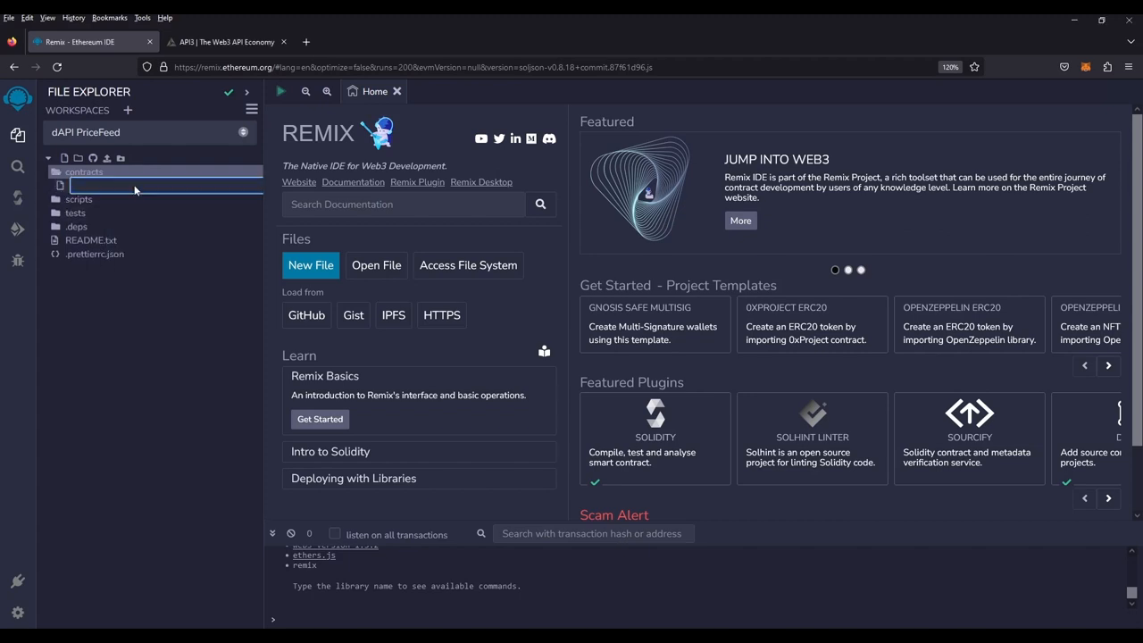
{"action": "type", "text": "dAPIFeed.sol"}
{"action": "type", "text": "pragma solidity version;"}
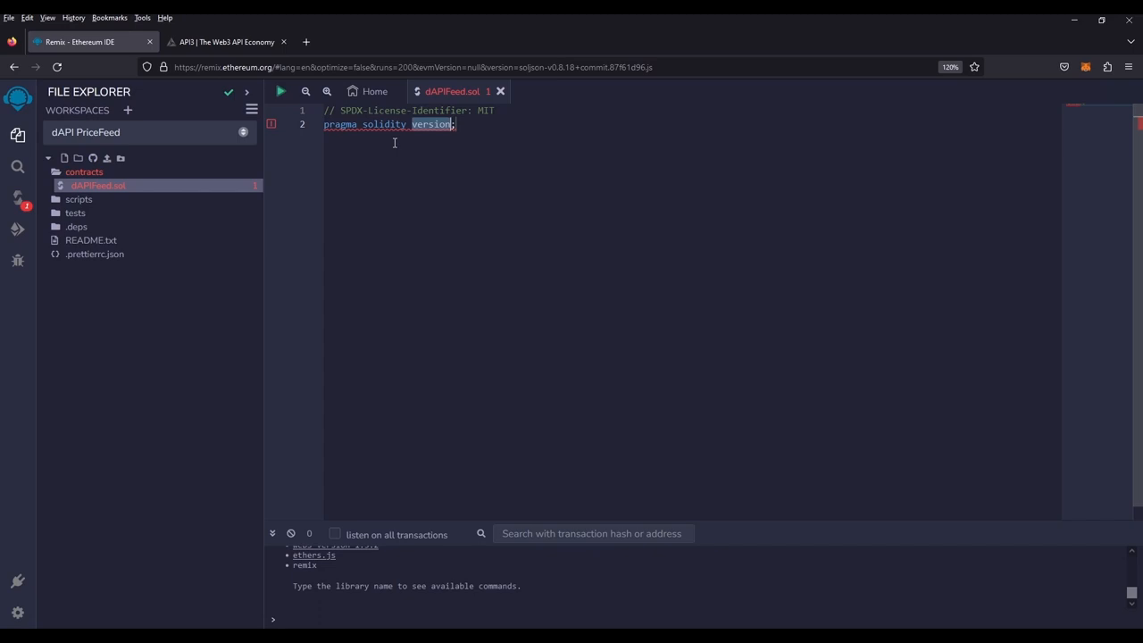
Change the pragma to Solidity 0.8.18 and add 'contract DataFeedReaderExample { }' below it
{"action": "type", "text": "0.8.18"}
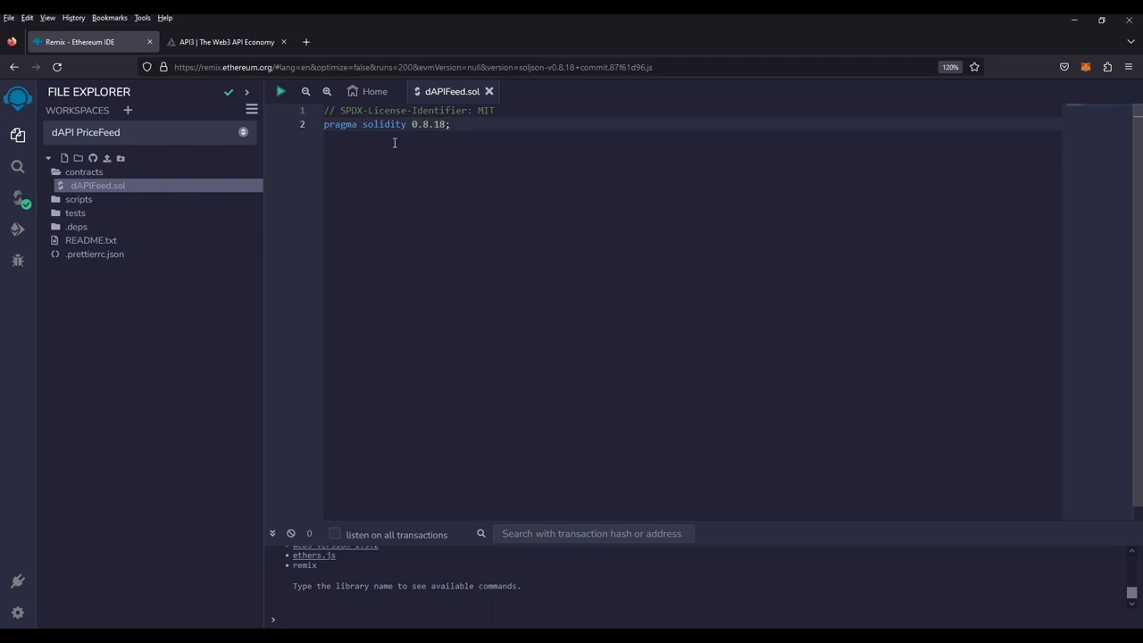
{"action": "left_click", "coordinate": [451, 124]}
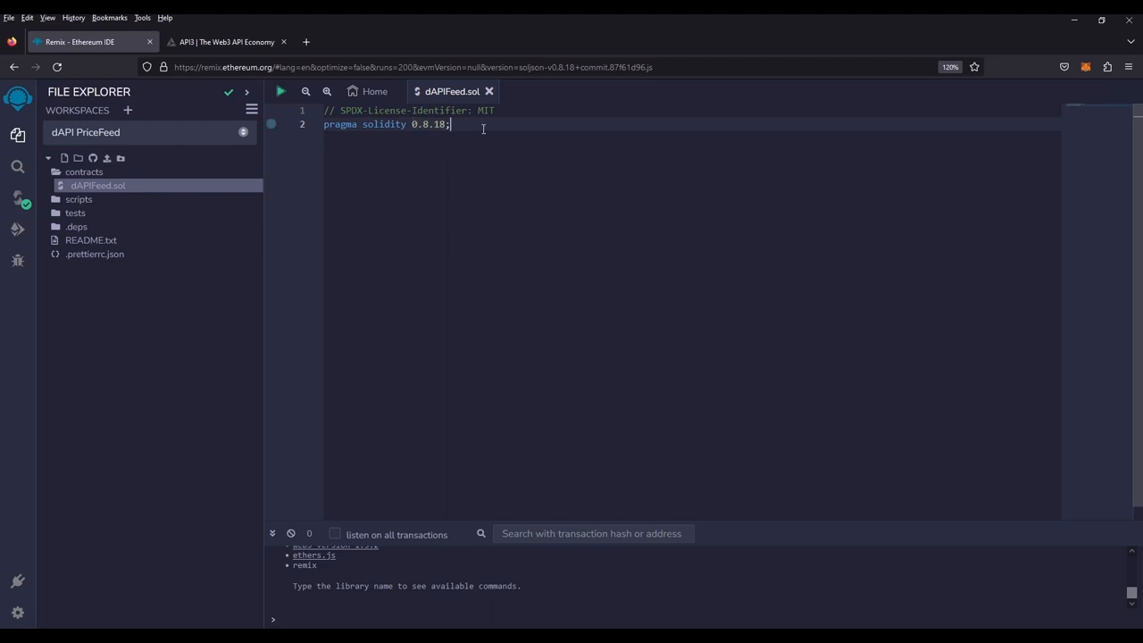
{"action": "type", "text": "contr"}
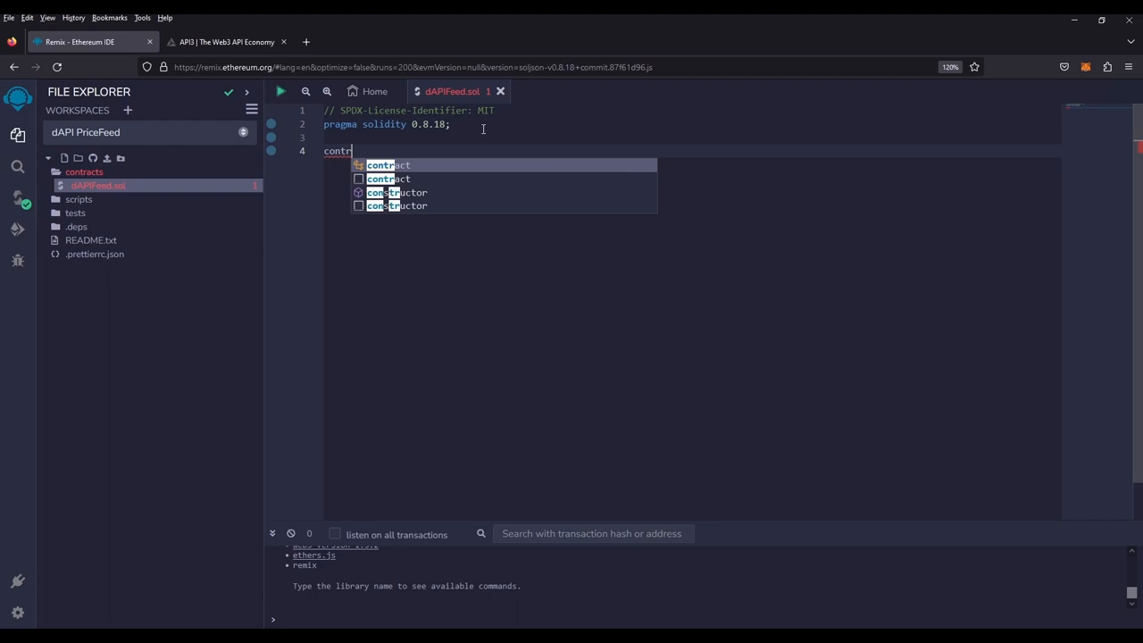
{"action": "type", "text": "contract DataFeed"}
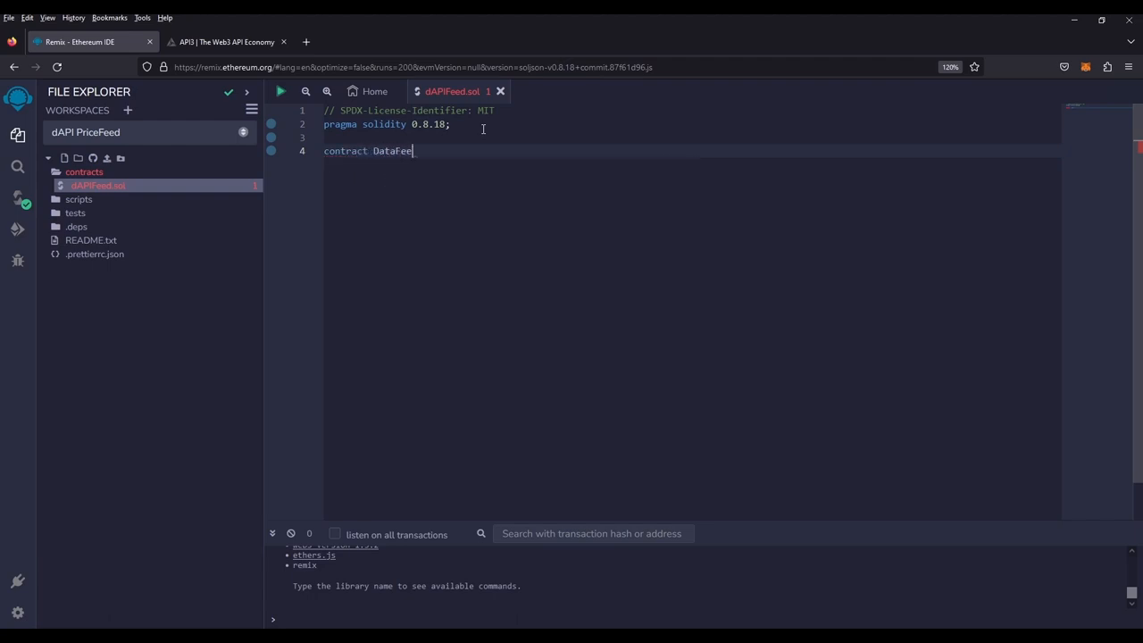
{"action": "type", "text": "ReaderExample"}
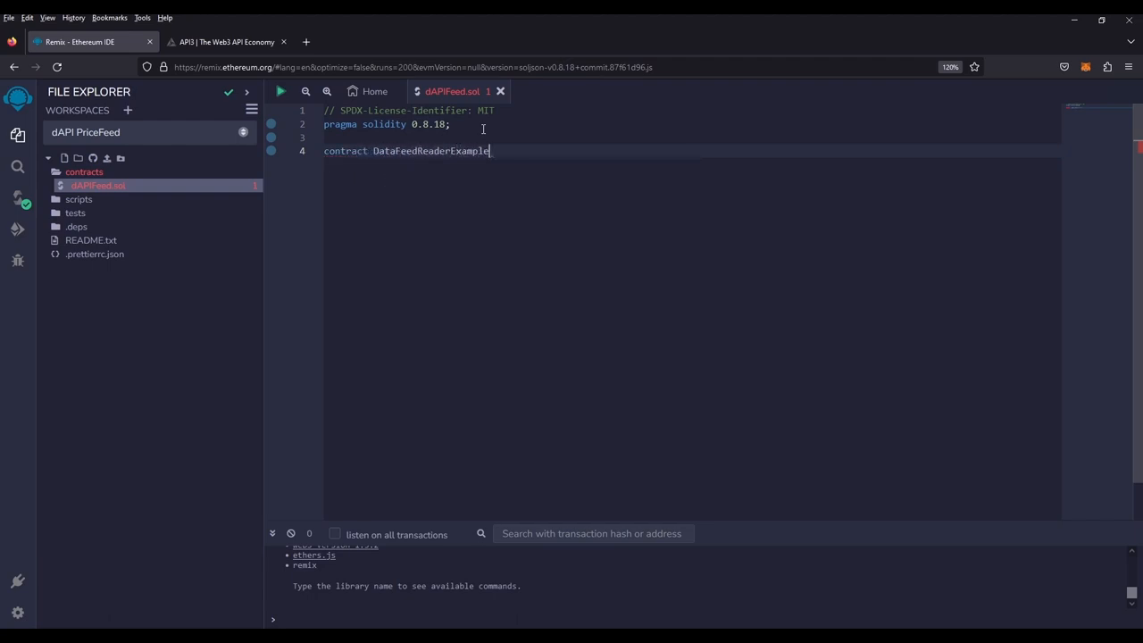
{"action": "type", "text": "{"}
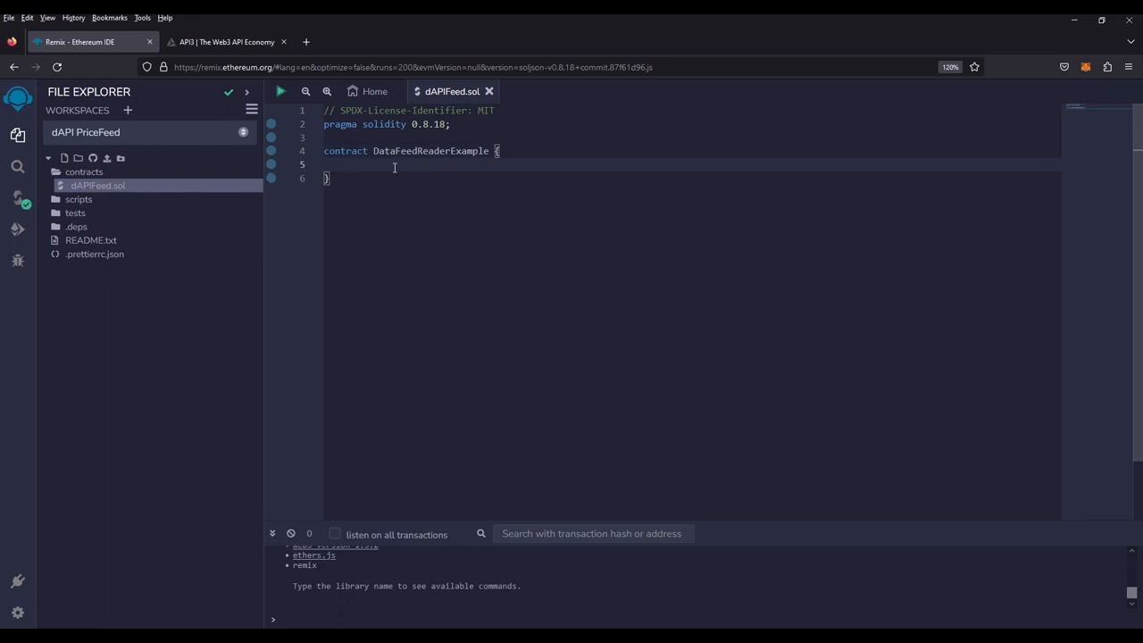
{"action": "mouse_move", "coordinate": [436, 165]}
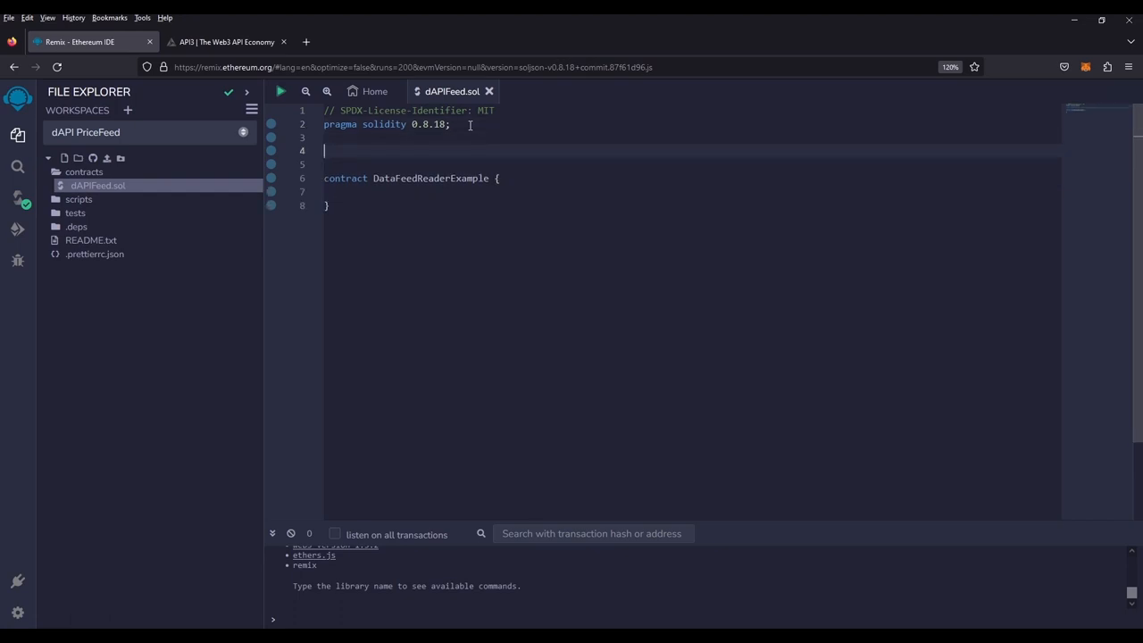
{"action": "type", "text": "import \"@api3/contracts/v0.8/interfaces/IProxy.sol\";"}
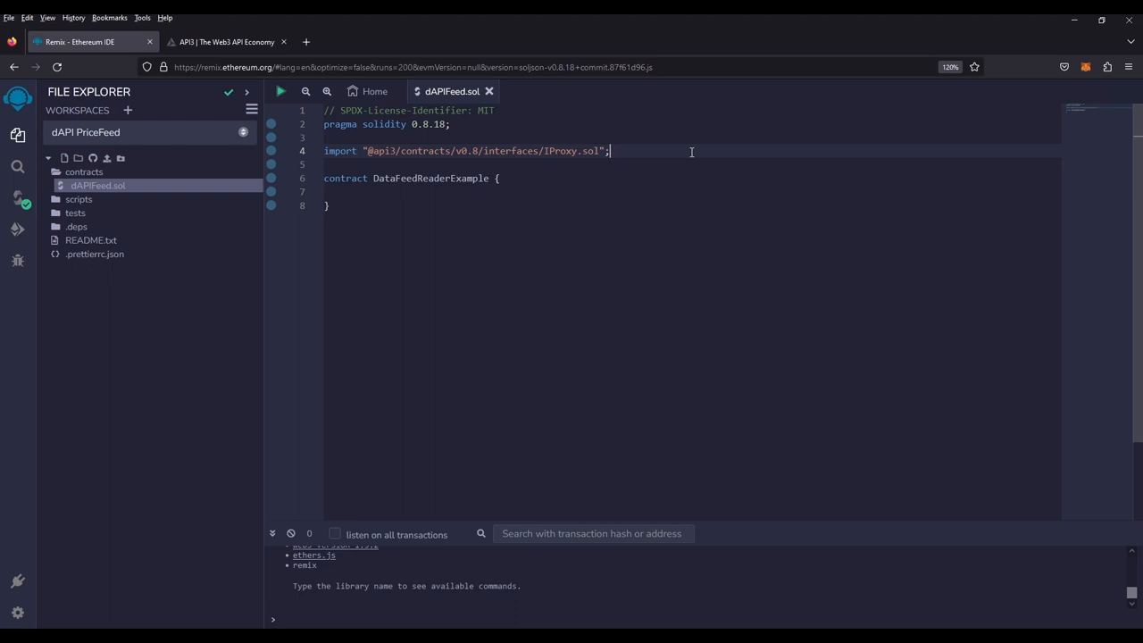
{"action": "mouse_move", "coordinate": [662, 156]}
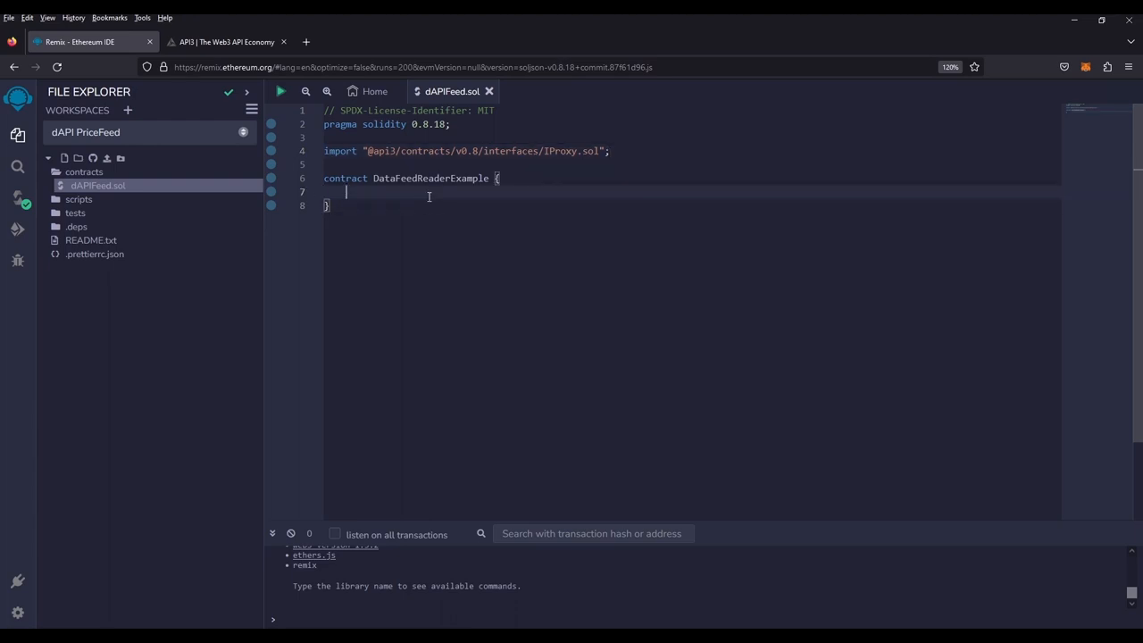
Declare 'address public proxyAddress;' inside the contract
{"action": "type", "text": "address"}
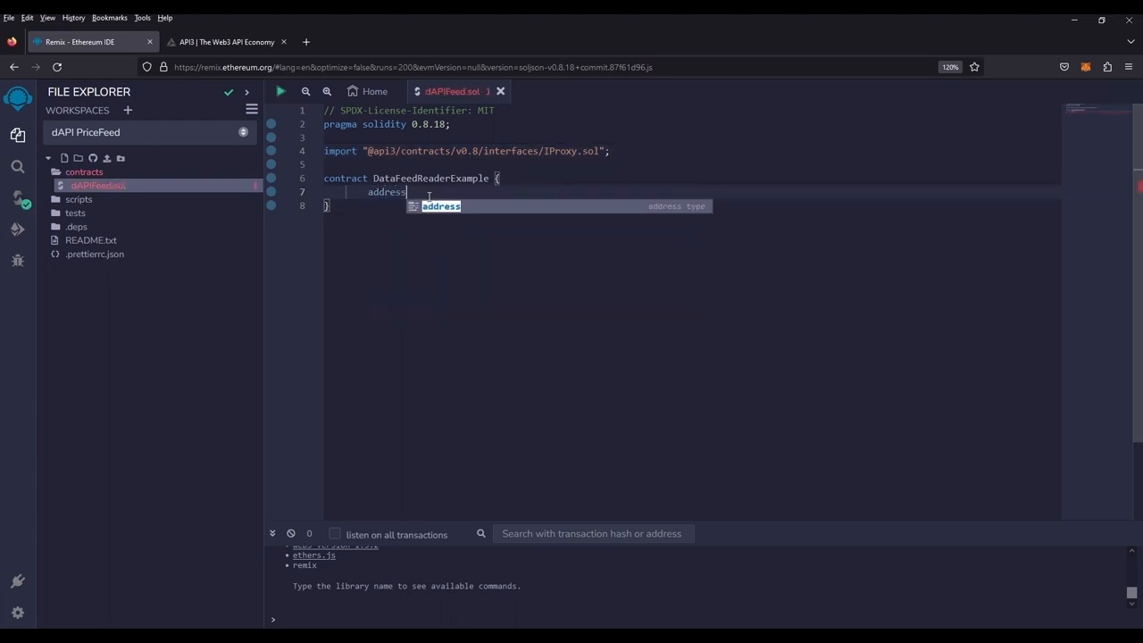
{"action": "type", "text": "public"}
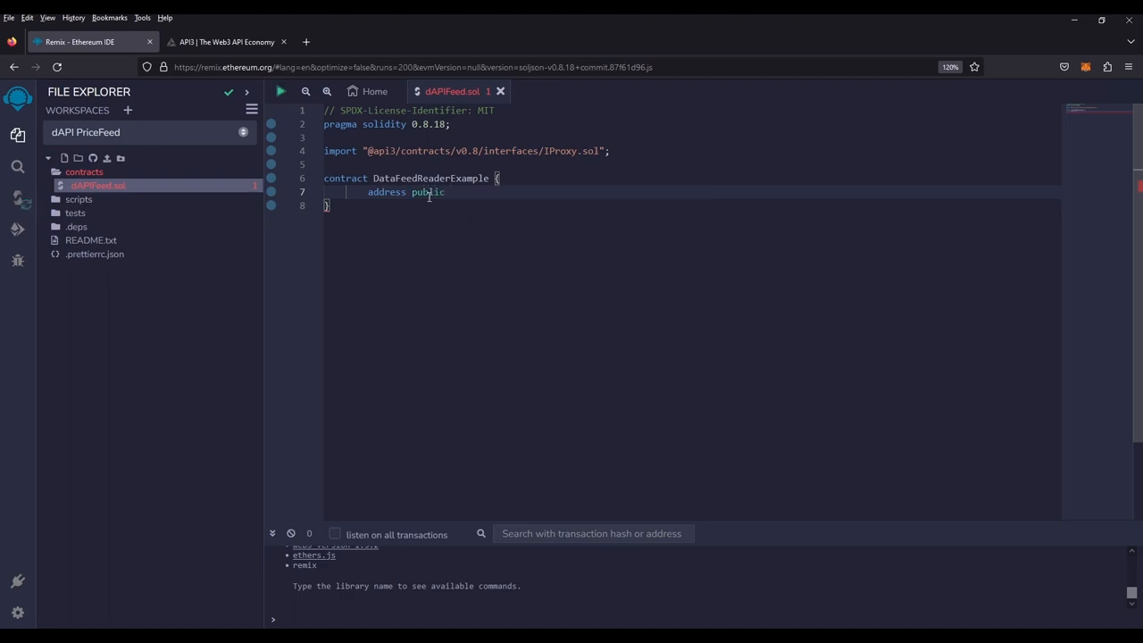
{"action": "type", "text": "proxyAd"}
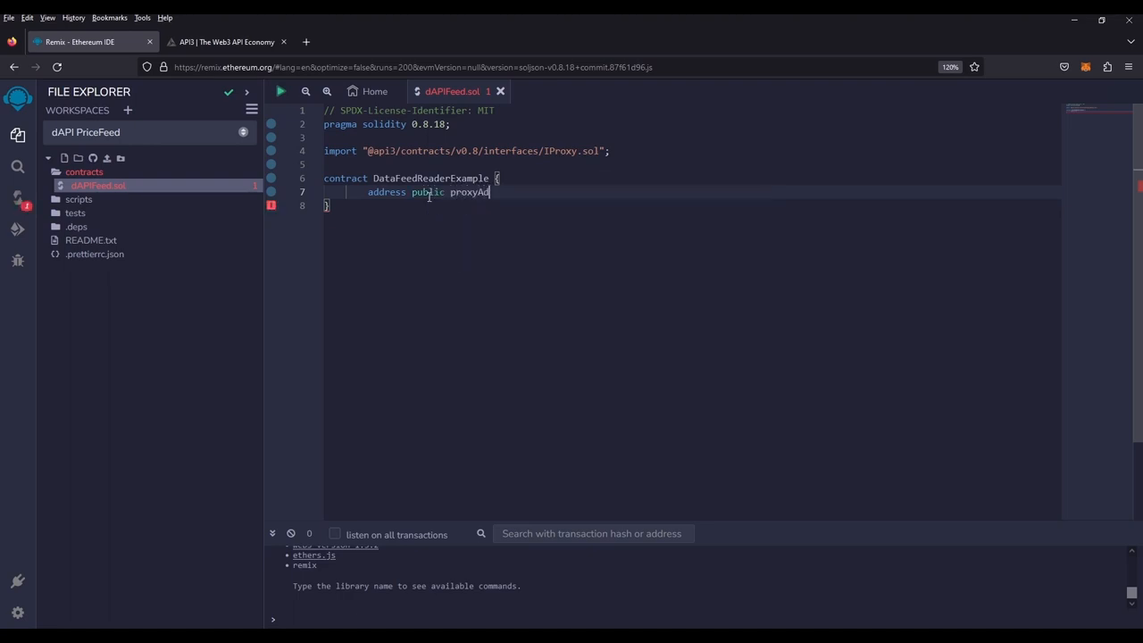
{"action": "type", "text": "dress;"}
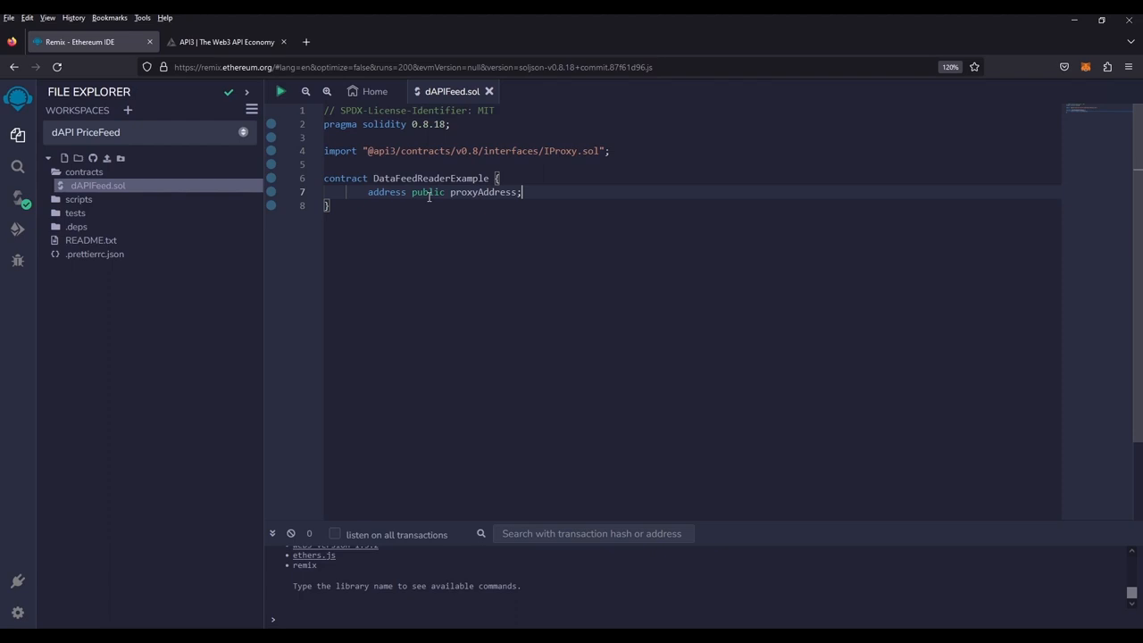
Write public setProxyAddress(address _proxyAddress) that sets proxyAddress = _proxyAddress
{"action": "left_click", "coordinate": [569, 192]}
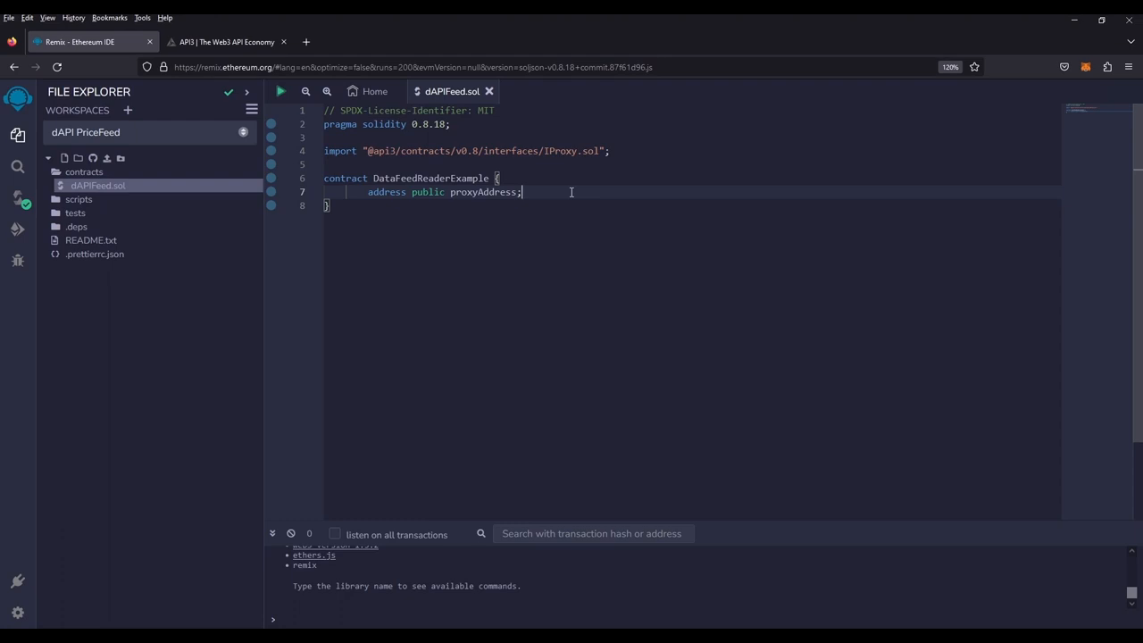
{"action": "type", "text": "function setP"}
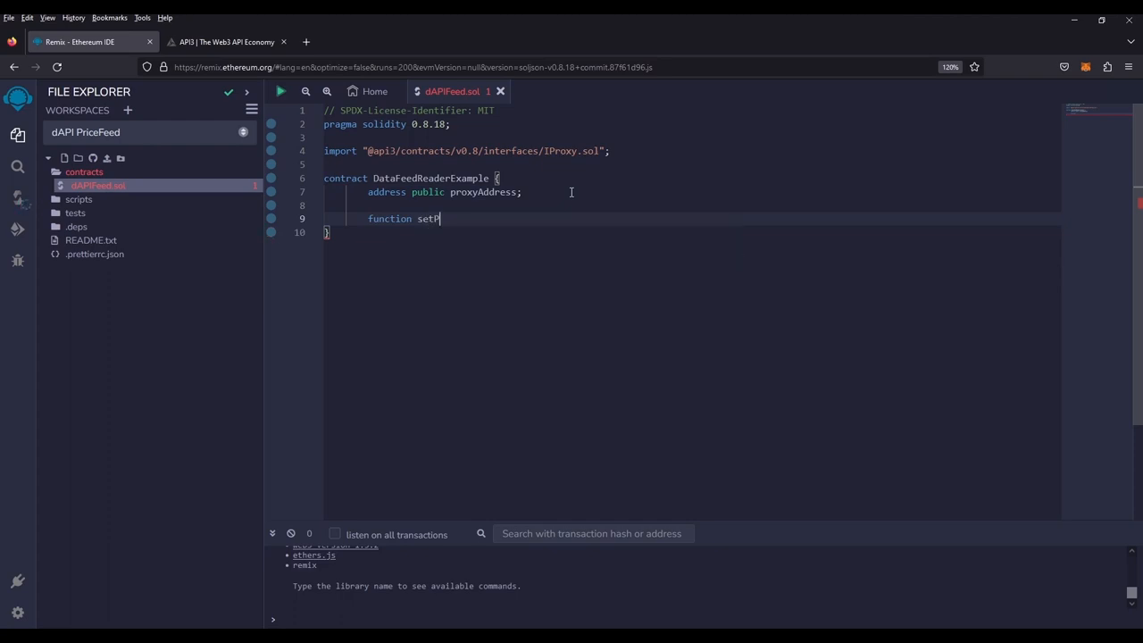
{"action": "type", "text": "roxyAddress"}
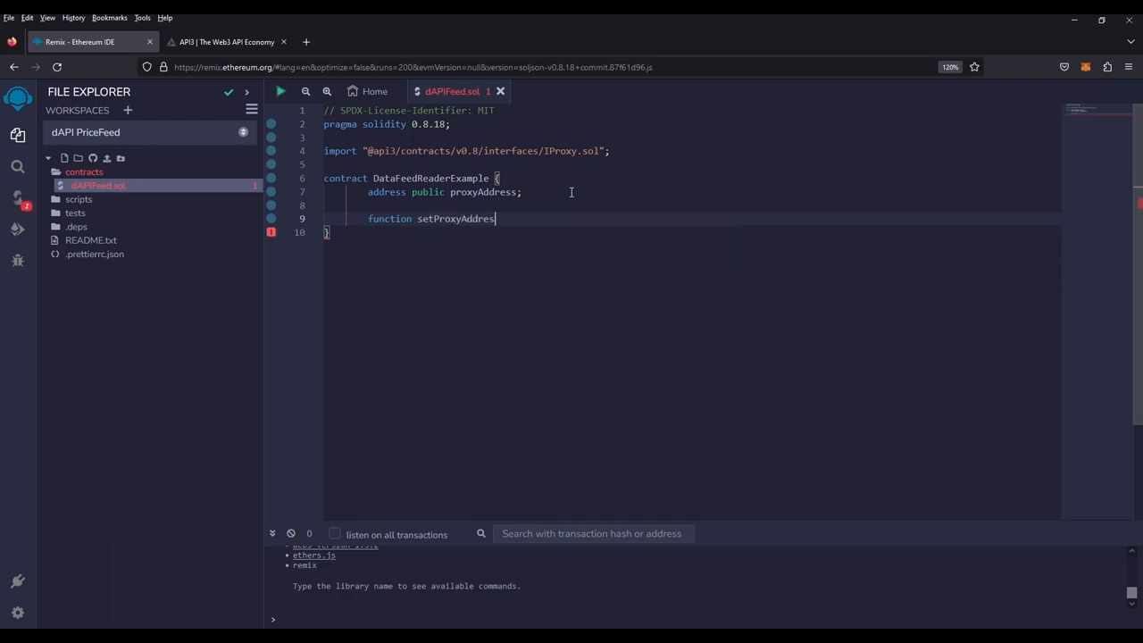
{"action": "type", "text": "(address _pr"}
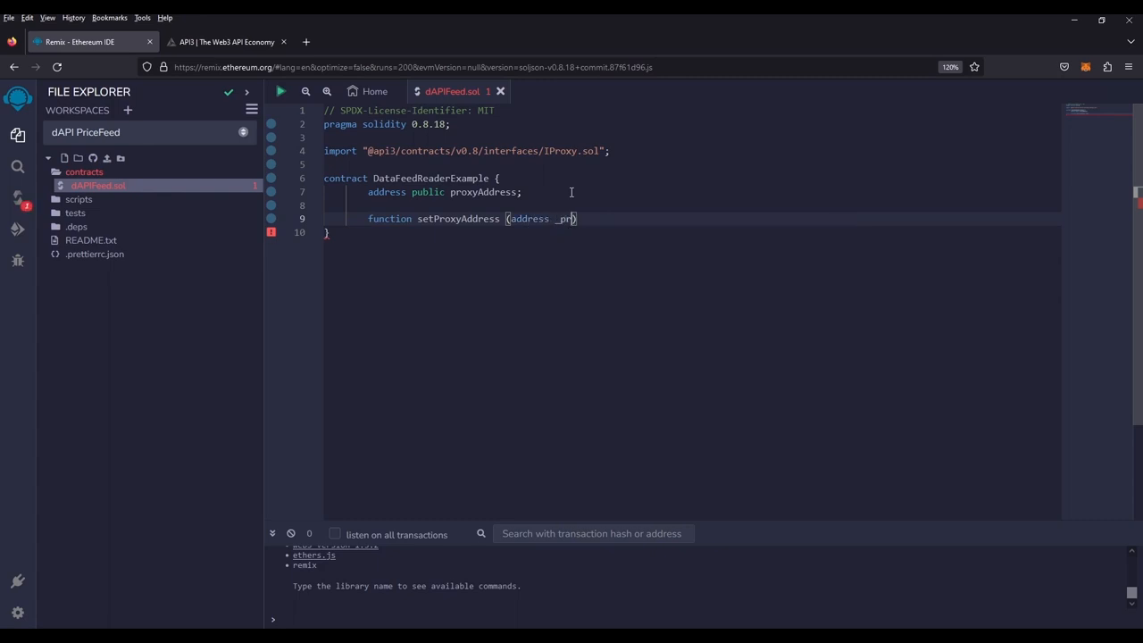
{"action": "type", "text": "oxyAddress"}
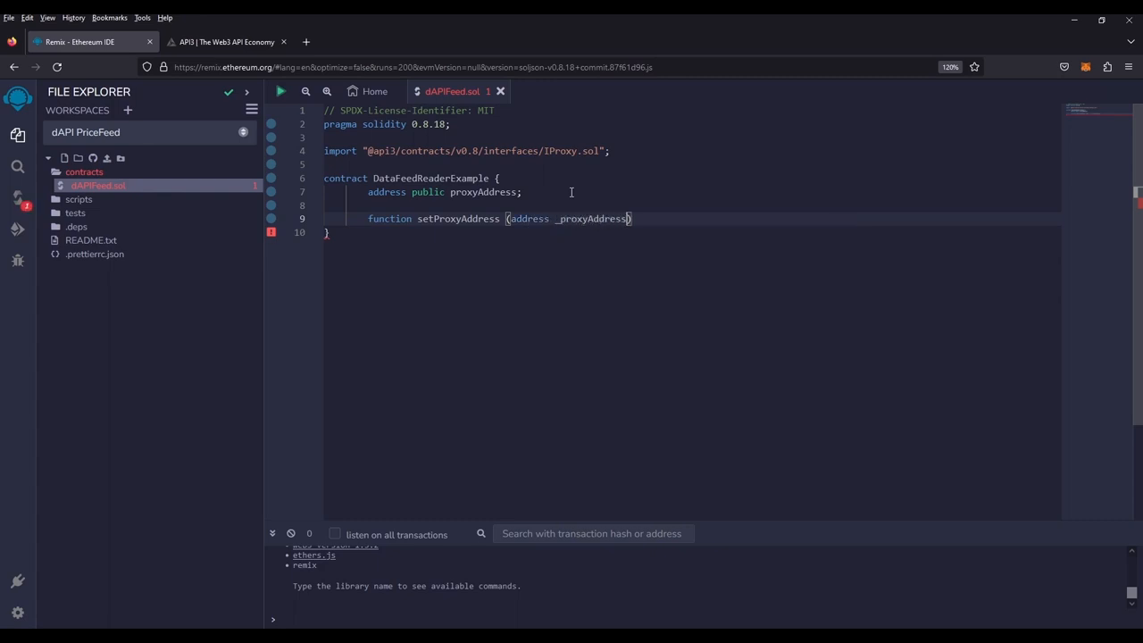
{"action": "type", "text": "pub"}
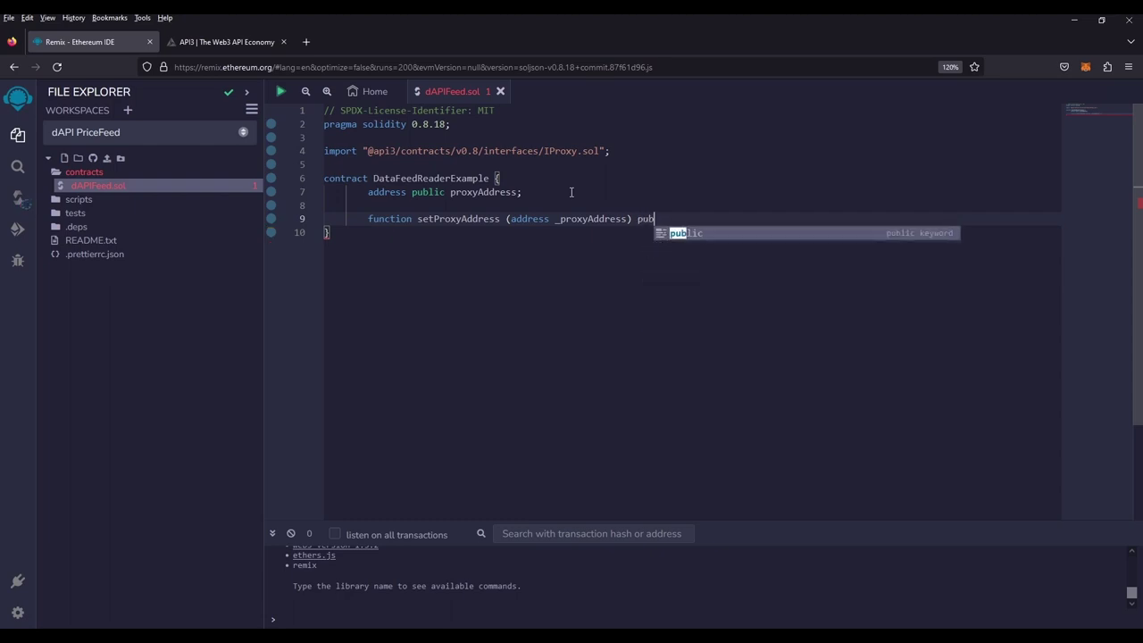
{"action": "key", "text": "Tab"}
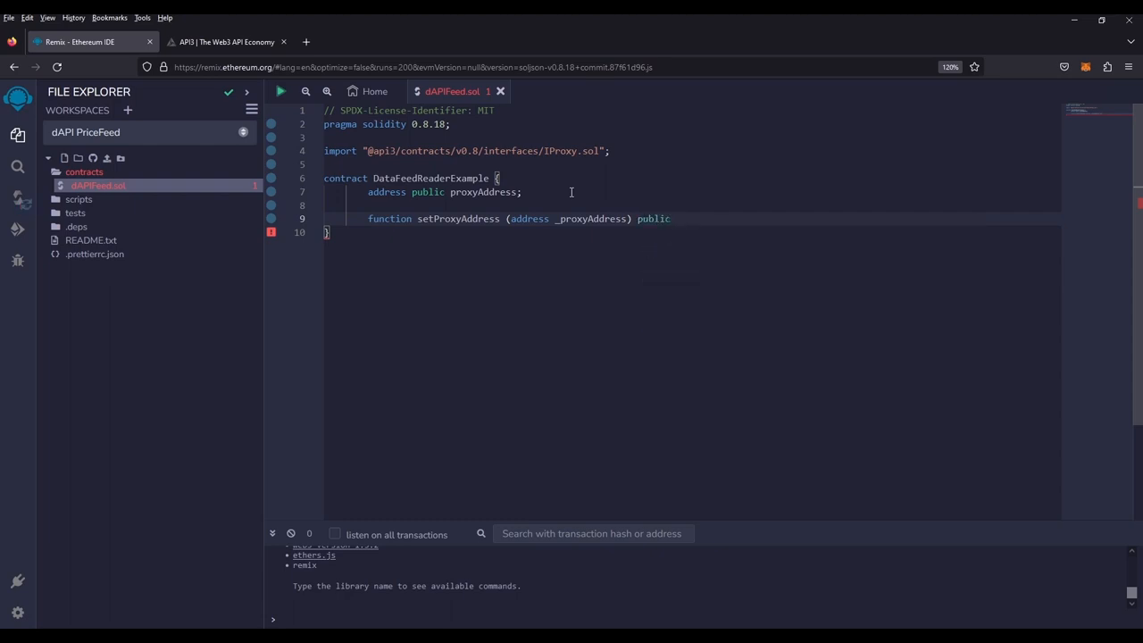
{"action": "type", "text": "{"}
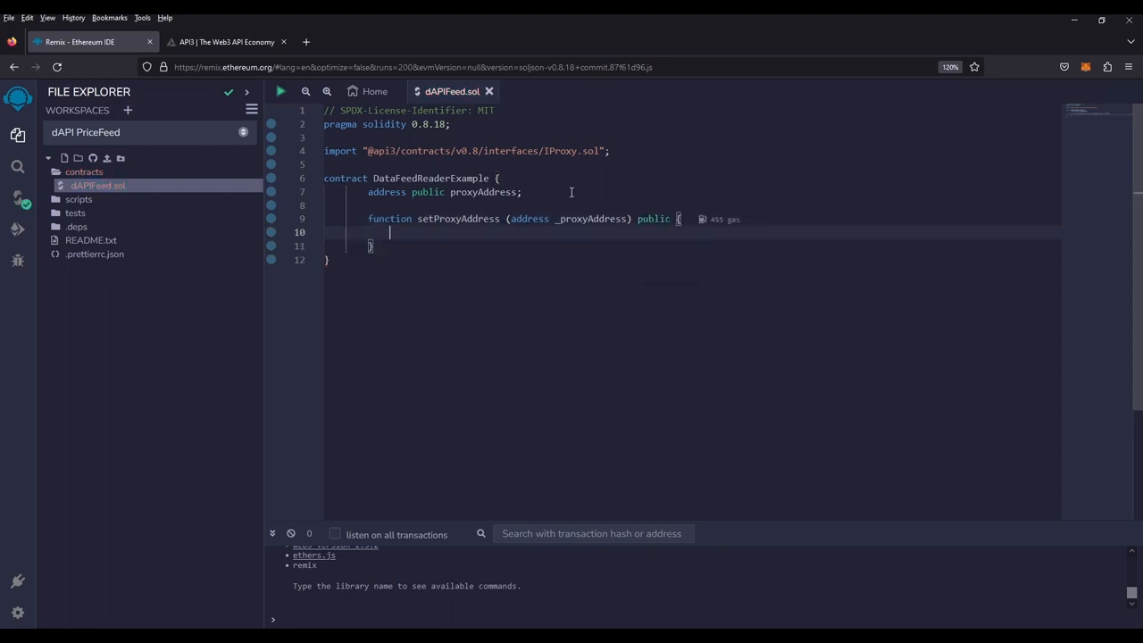
{"action": "type", "text": "proxyAddress ="}
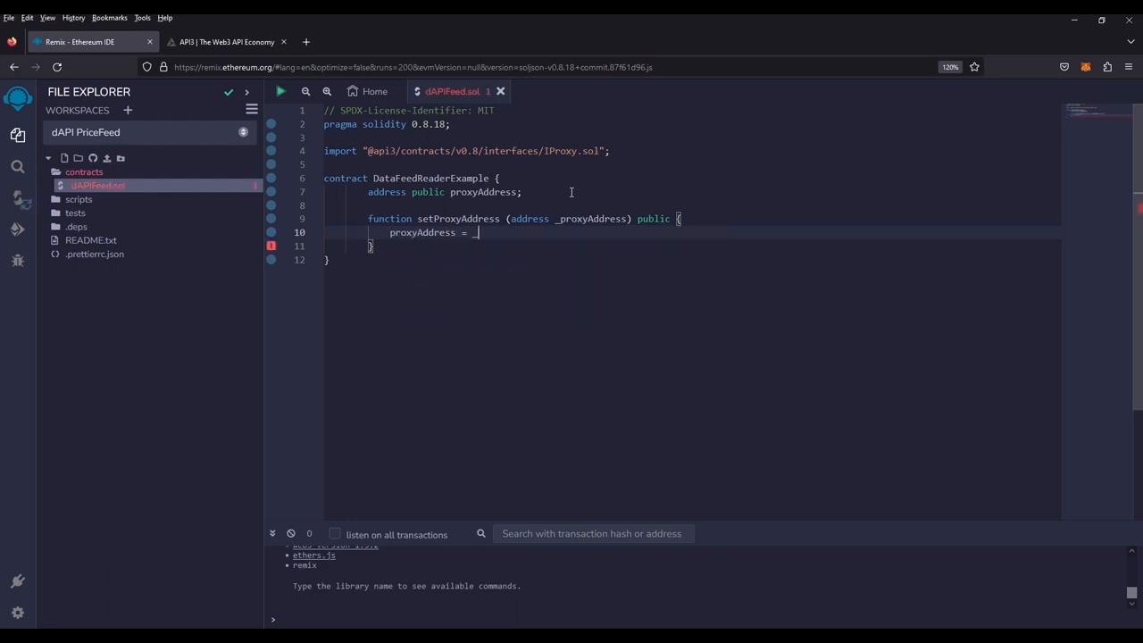
{"action": "type", "text": "_proxyAddress;"}
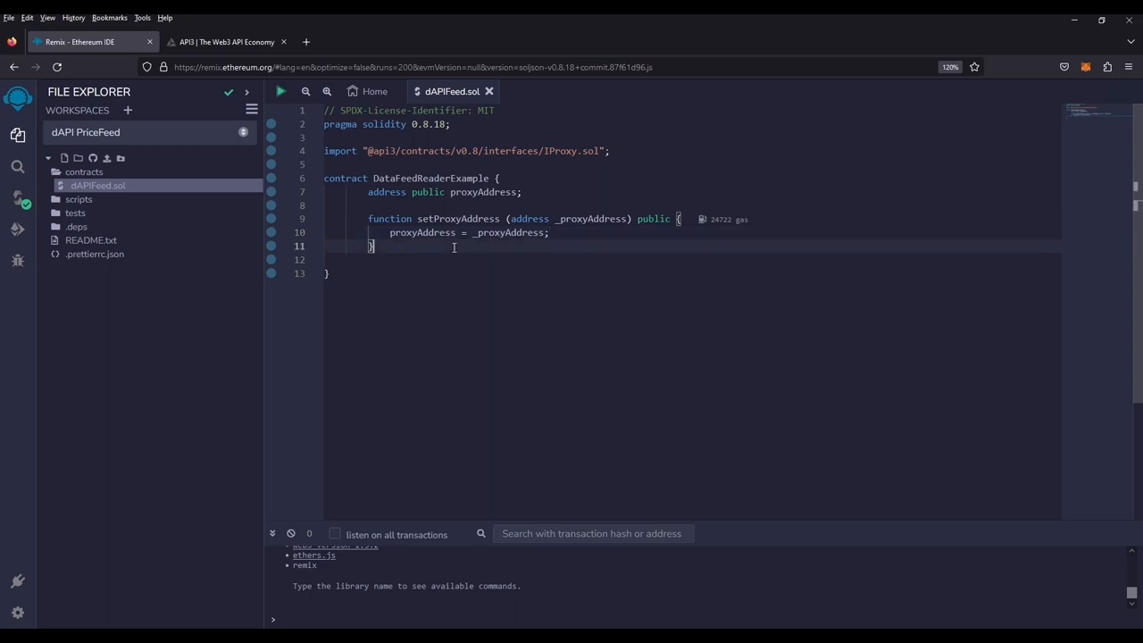
Declare readDataFeed as external view returns (int224 value, uint256 timestamp)
{"action": "type", "text": "f"}
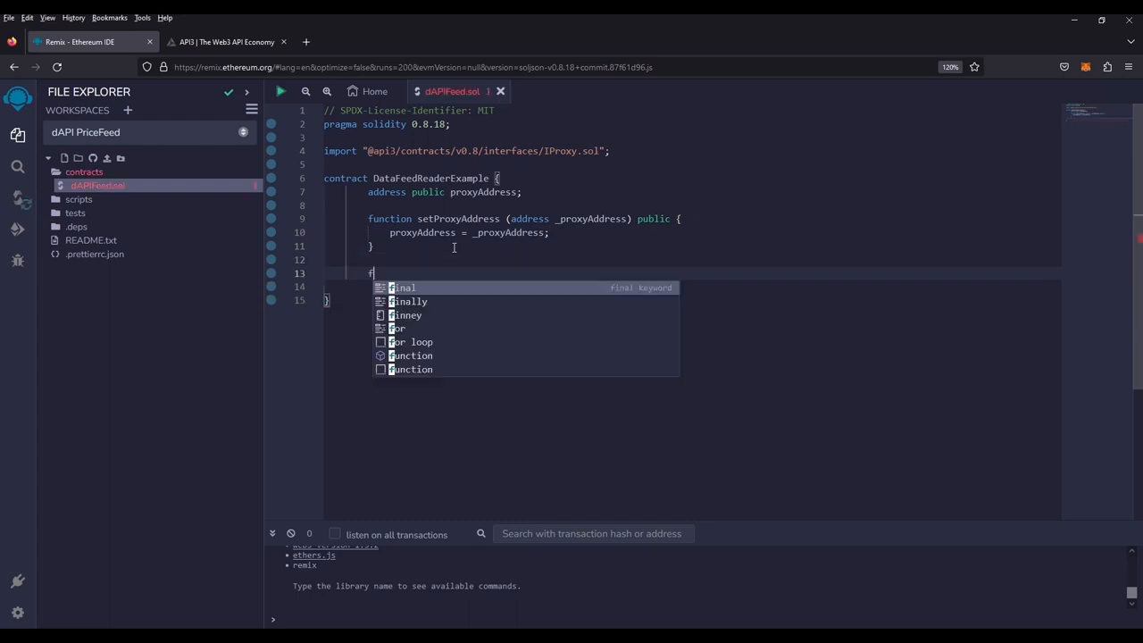
{"action": "type", "text": "unction readDataFeed("}
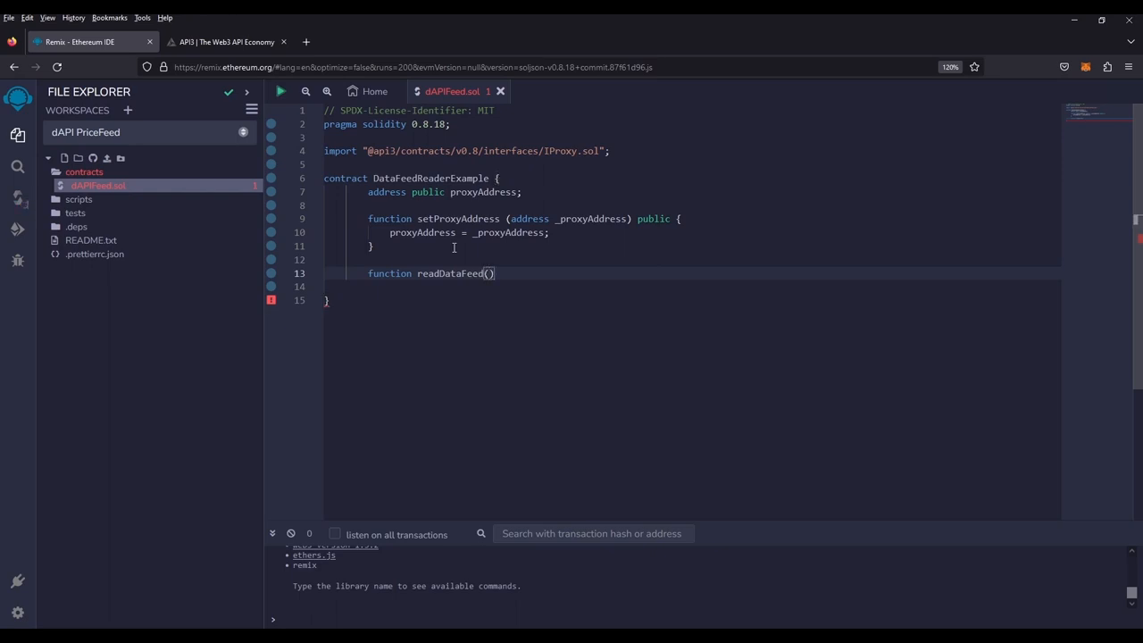
{"action": "type", "text": "extr"}
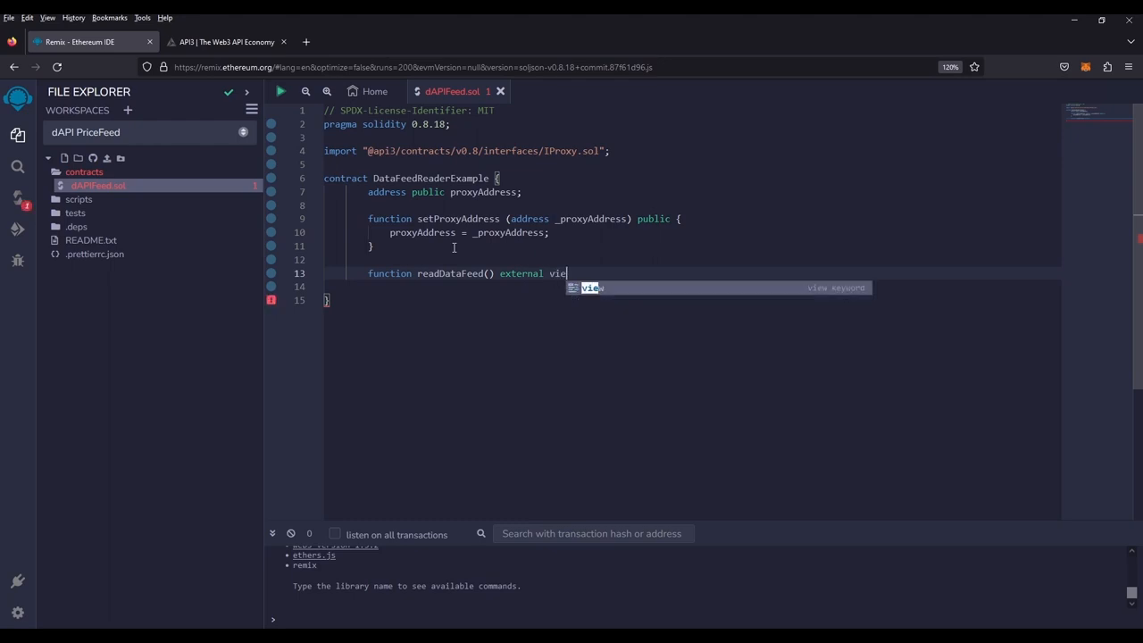
{"action": "type", "text": "w returns ("}
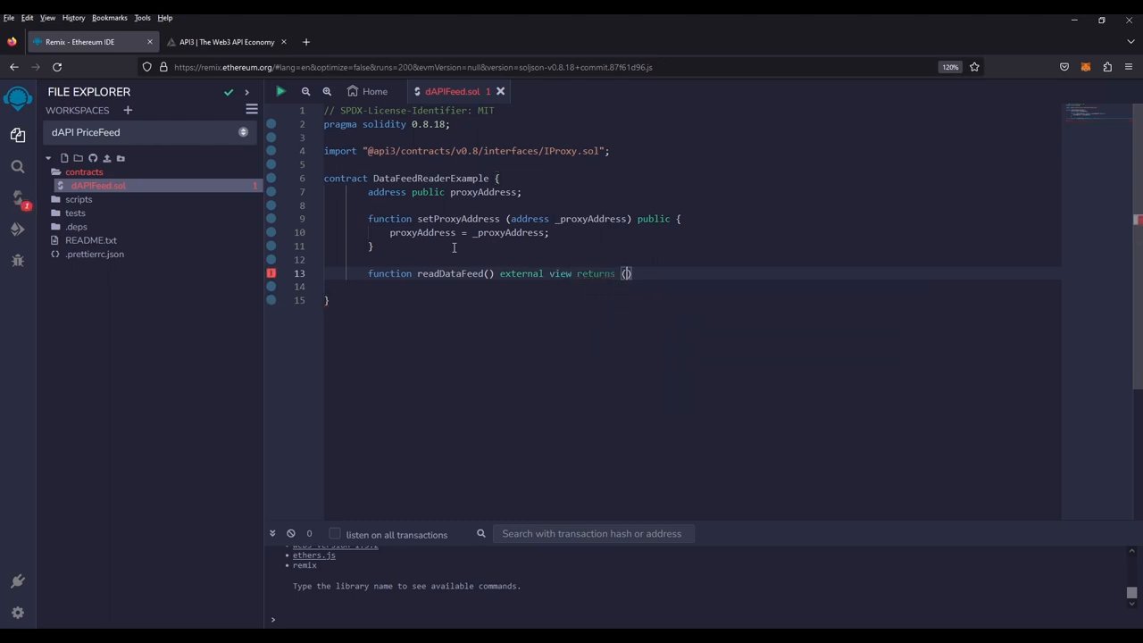
{"action": "type", "text": "int224 value,"}
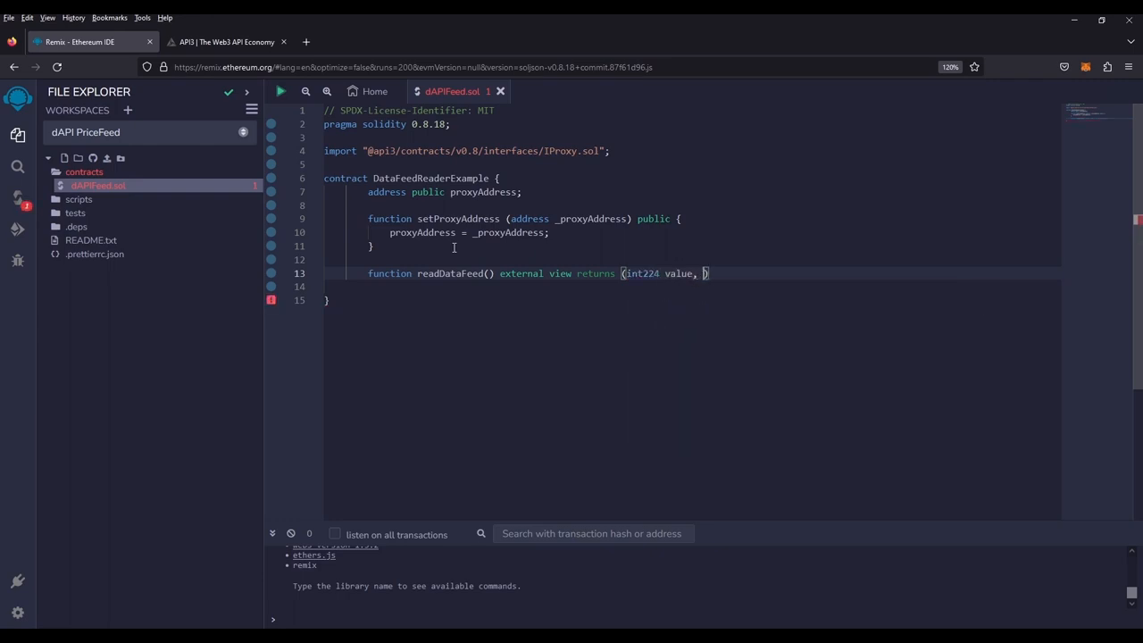
{"action": "type", "text": "uint256 tim"}
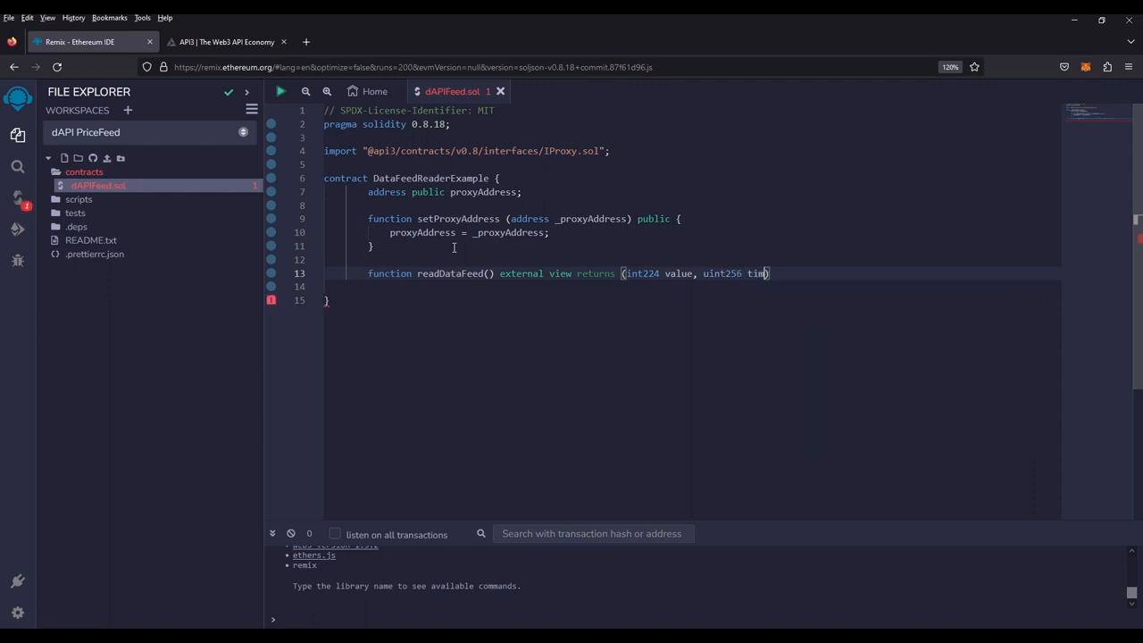
{"action": "type", "text": "estamp"}
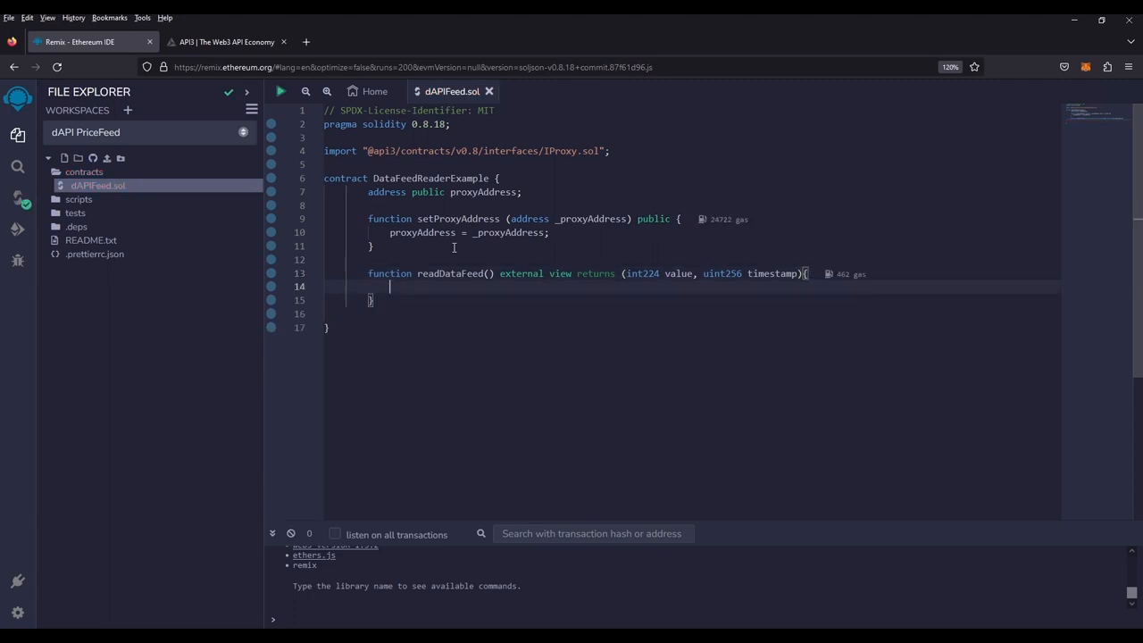
Give readDataFeed the body (value, timestamp) = IProxy(proxyAddress).read();
{"action": "type", "text": "(value)"}
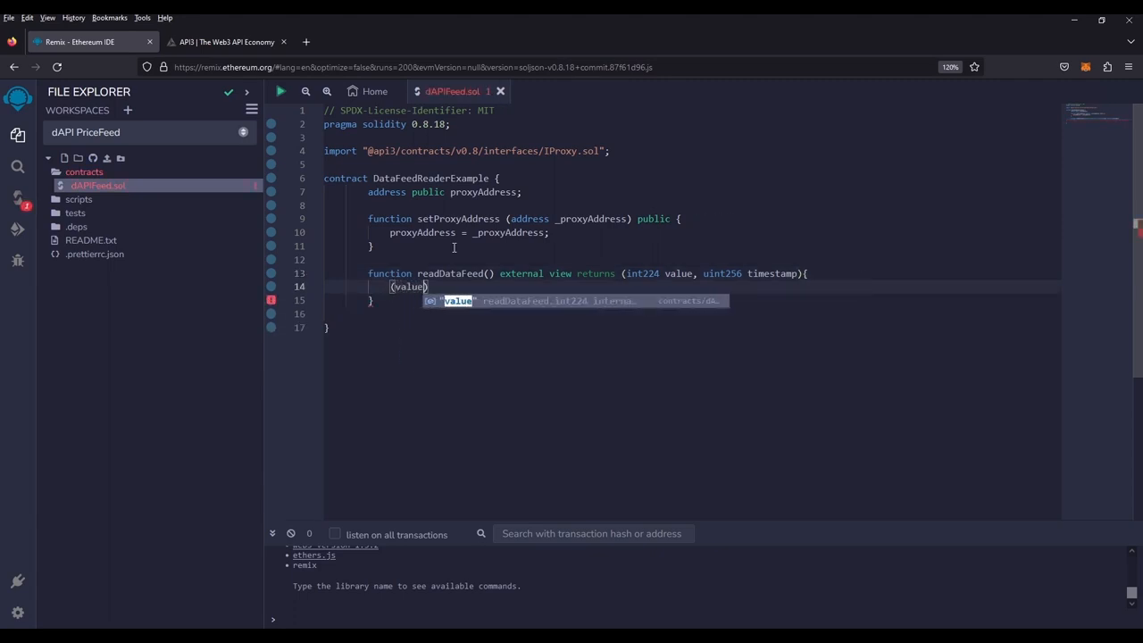
{"action": "type", "text": ", timestamp"}
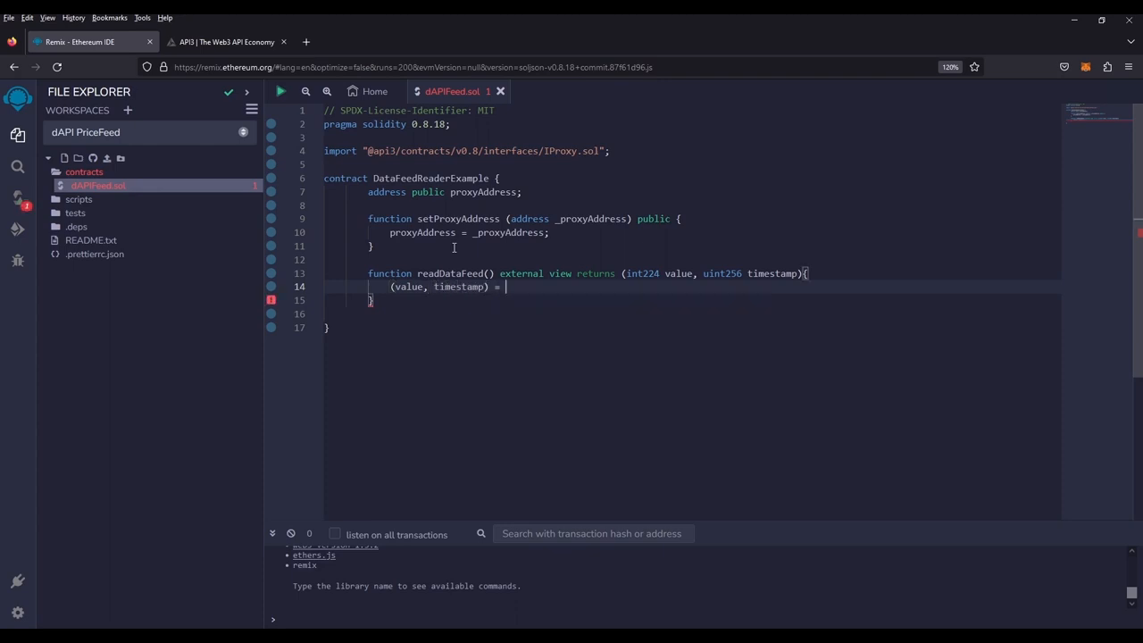
{"action": "type", "text": "IPr"}
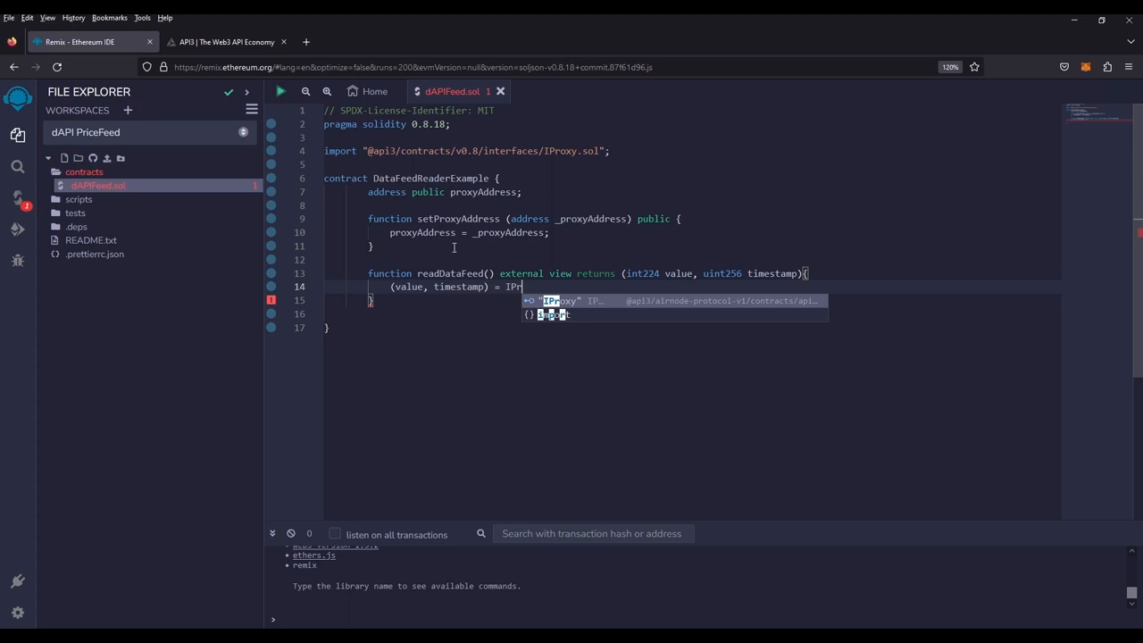
{"action": "key", "text": "Tab"}
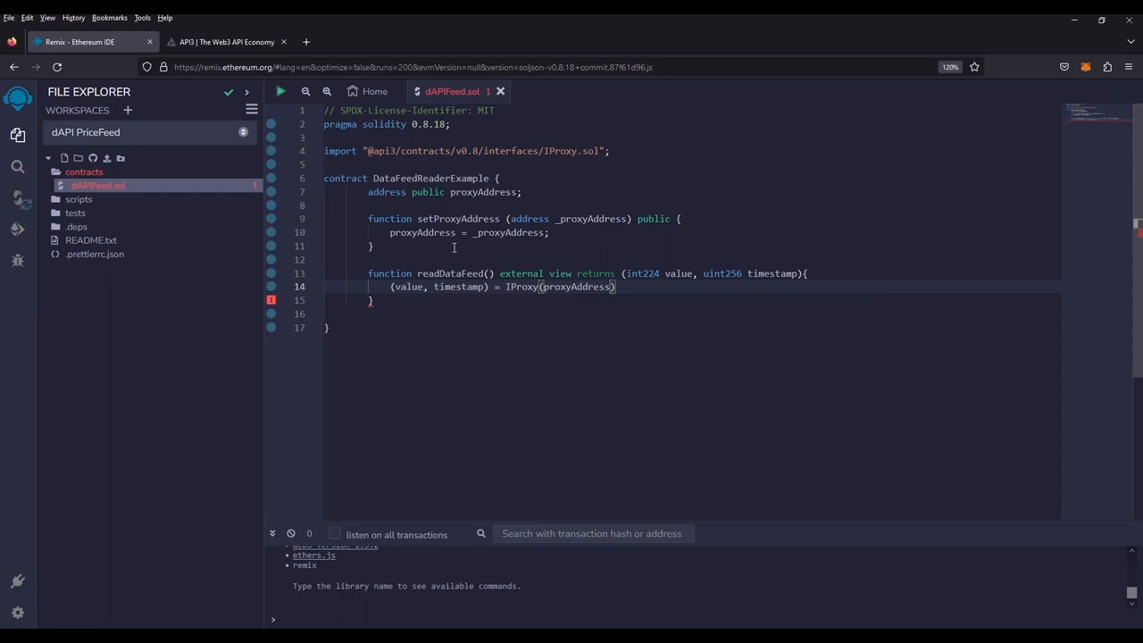
{"action": "type", "text": "."}
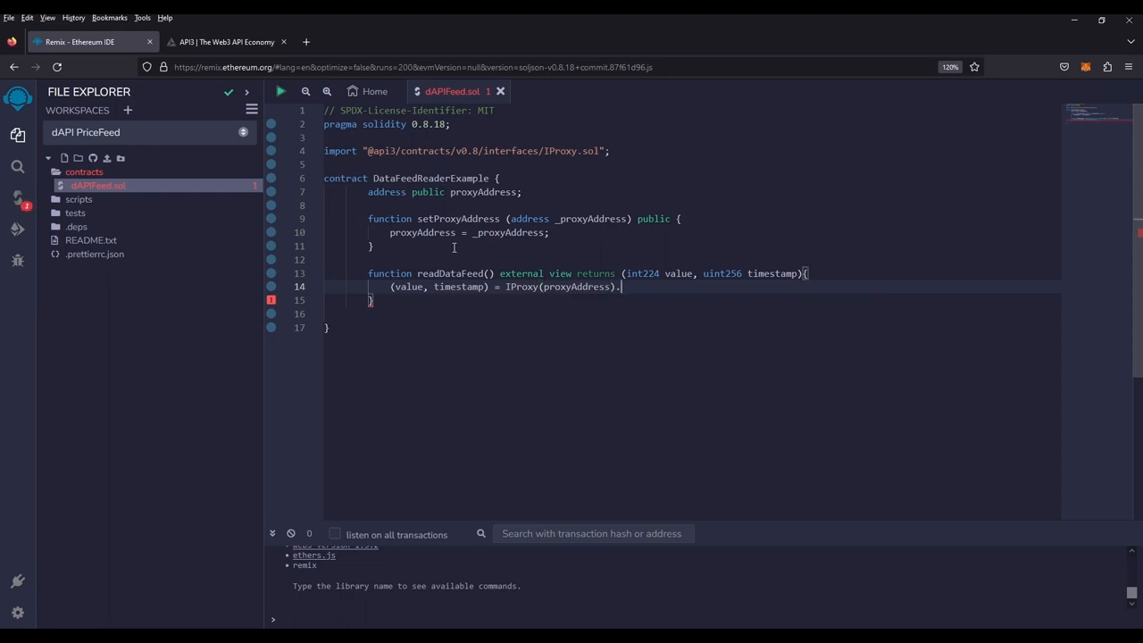
{"action": "type", "text": "read();"}
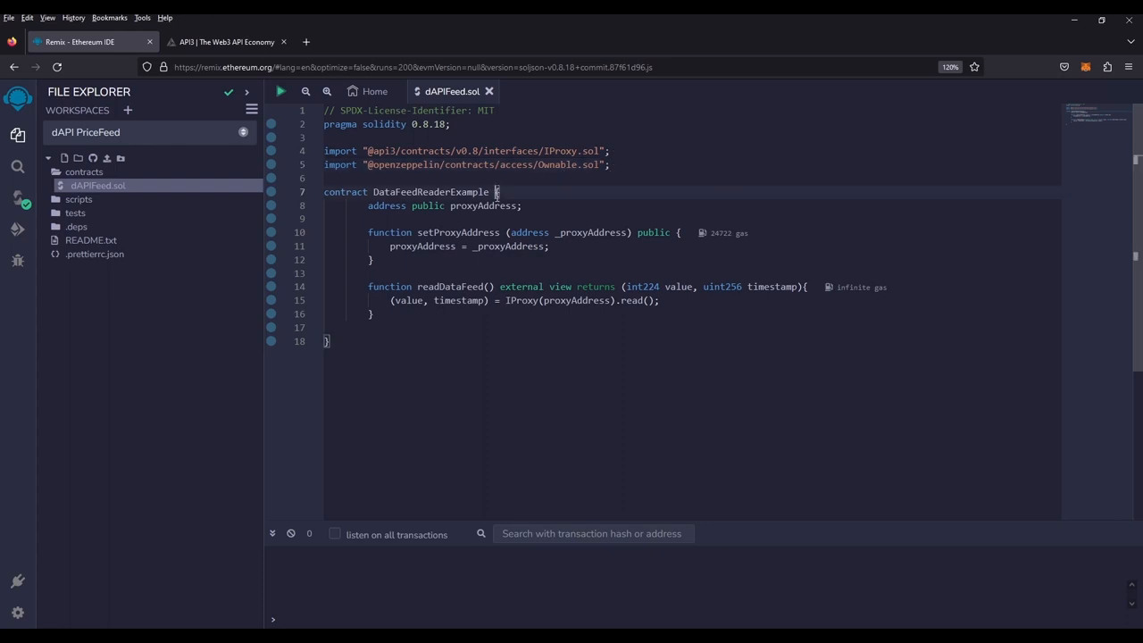
Make the contract 'is Ownable' and add the onlyOwner modifier to setProxyAddress
{"action": "type", "text": "is Ownable"}
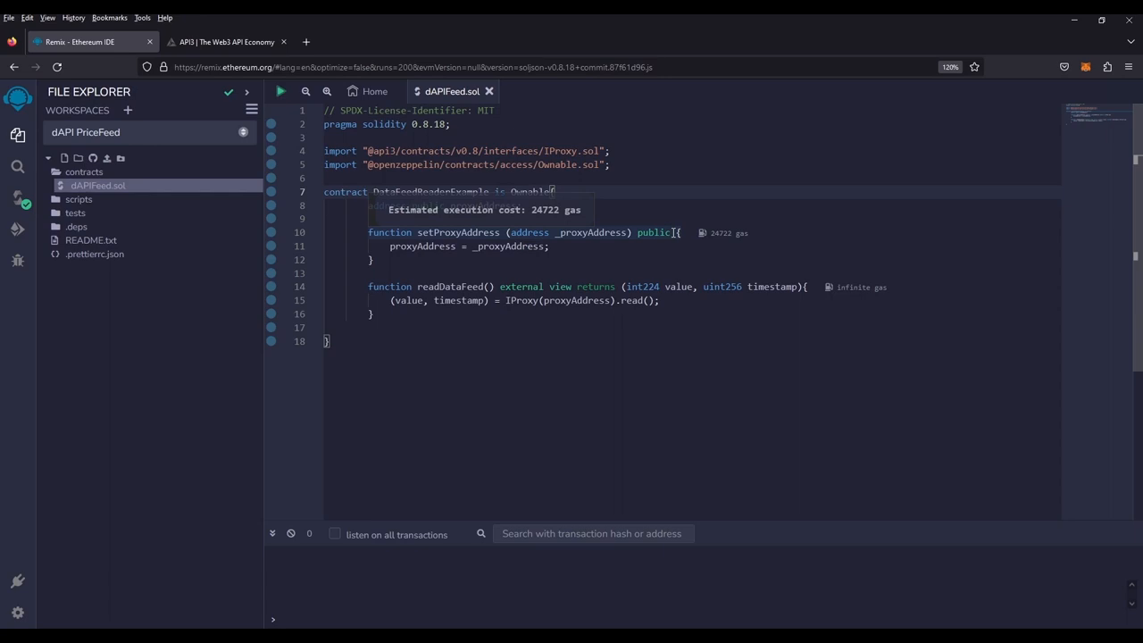
{"action": "type", "text": "onlyOwner"}
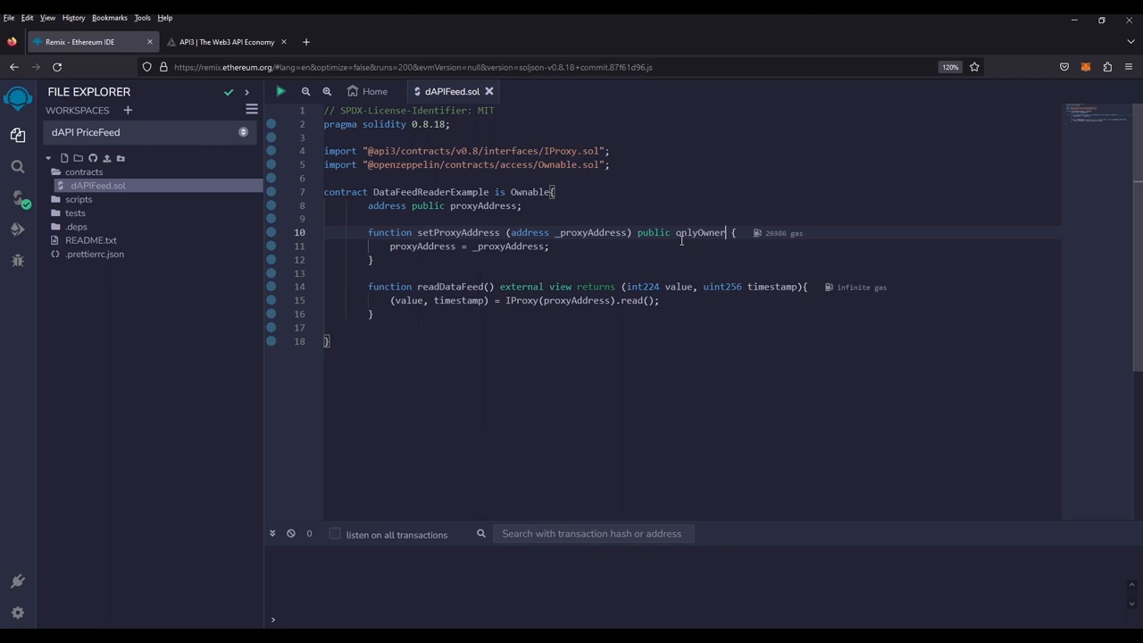
{"action": "double_click", "coordinate": [700, 232]}
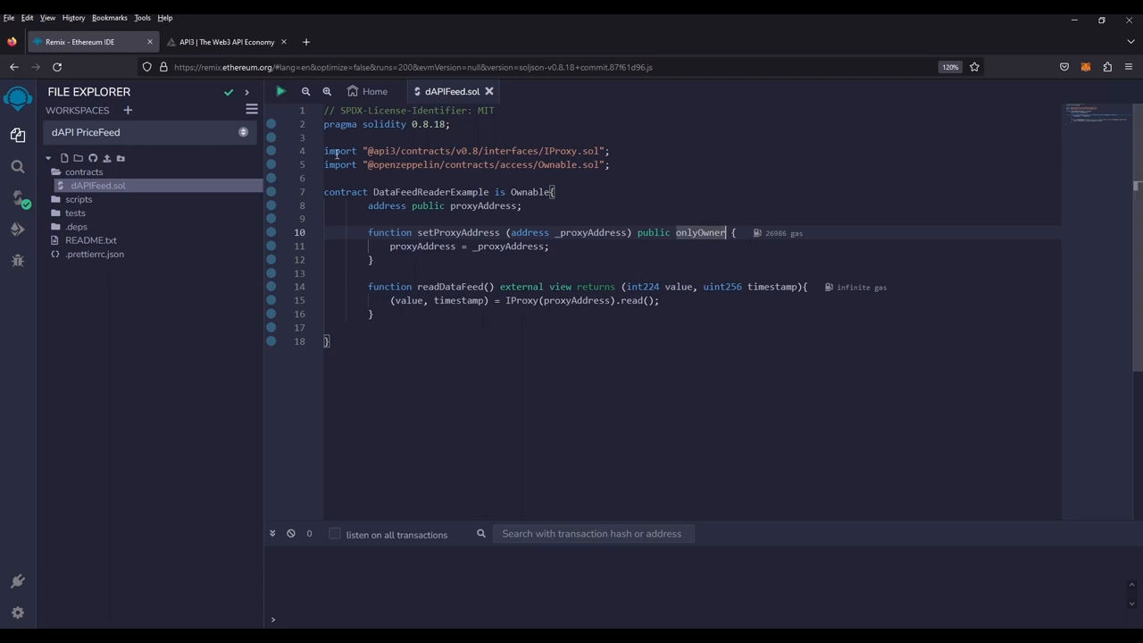
{"action": "left_click", "coordinate": [17, 197]}
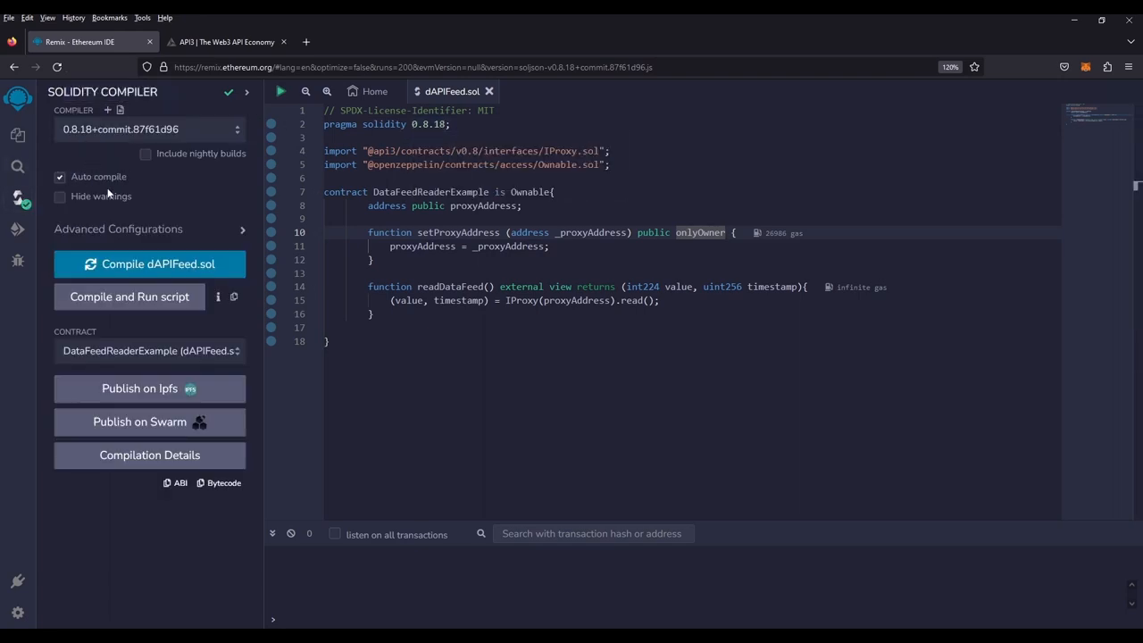
{"action": "mouse_move", "coordinate": [150, 264]}
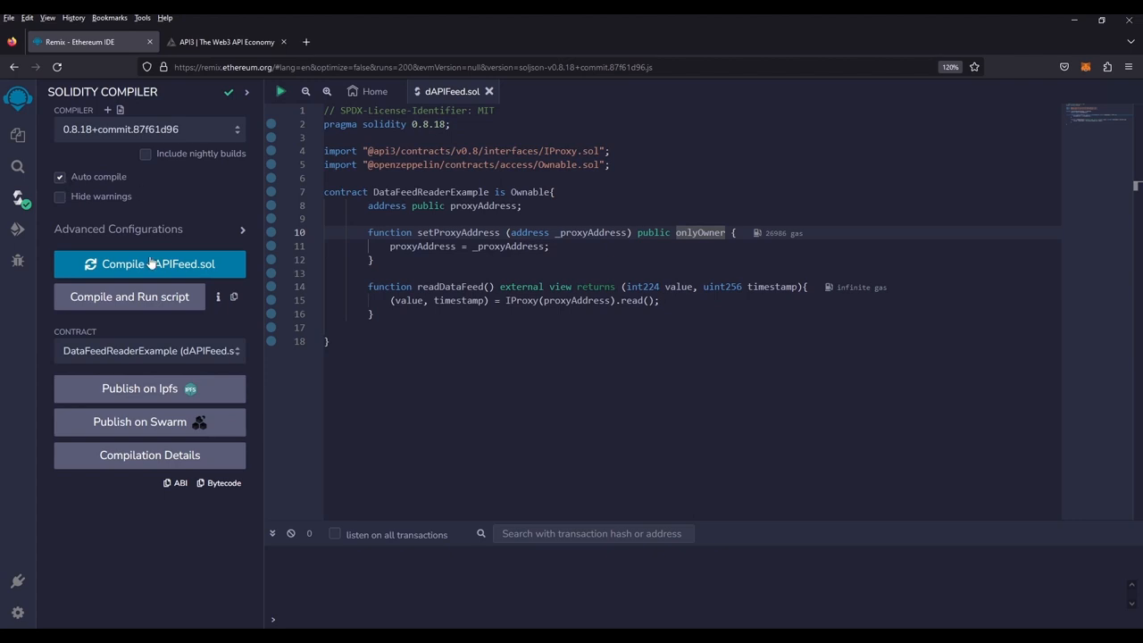
{"action": "mouse_move", "coordinate": [149, 269]}
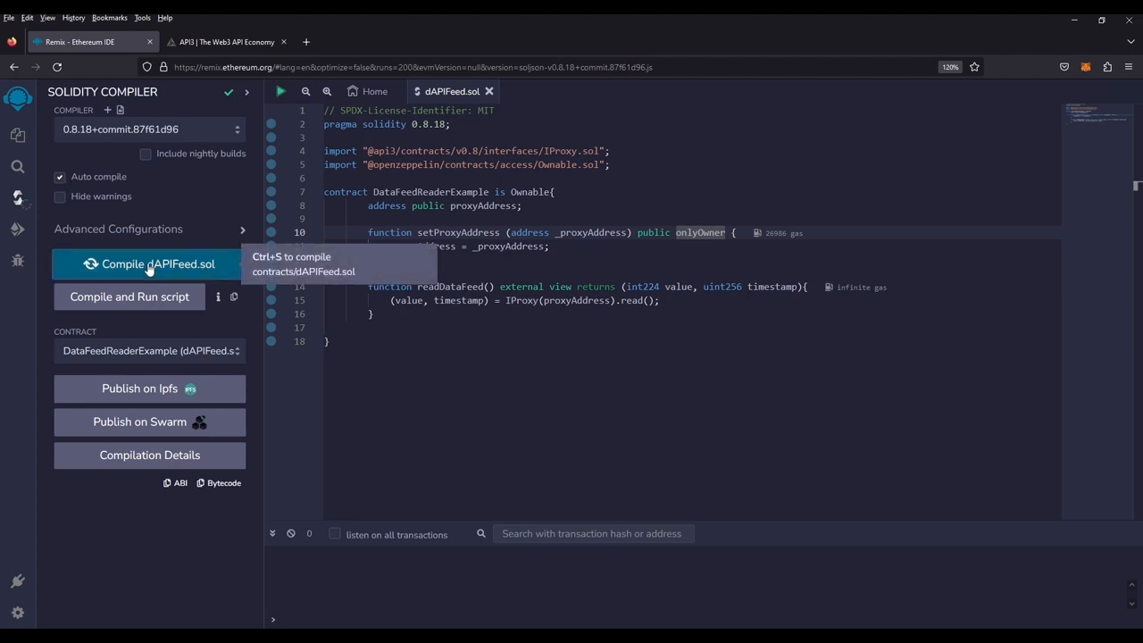
Compile dAPIFeed.sol in the Solidity Compiler
{"action": "left_click", "coordinate": [149, 263]}
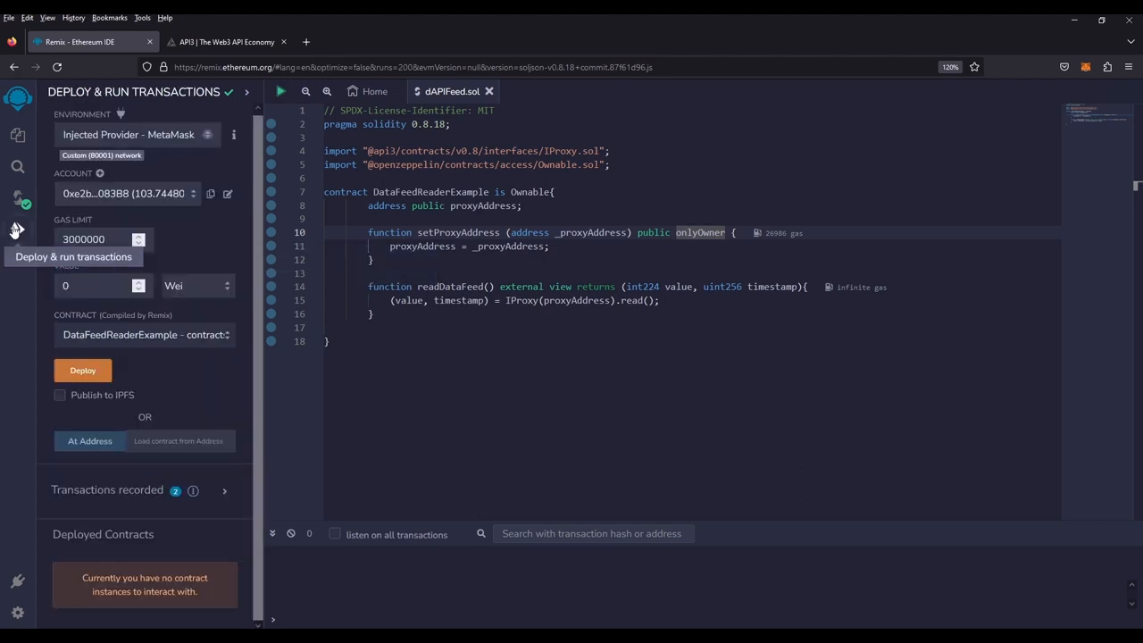
{"action": "mouse_move", "coordinate": [129, 134]}
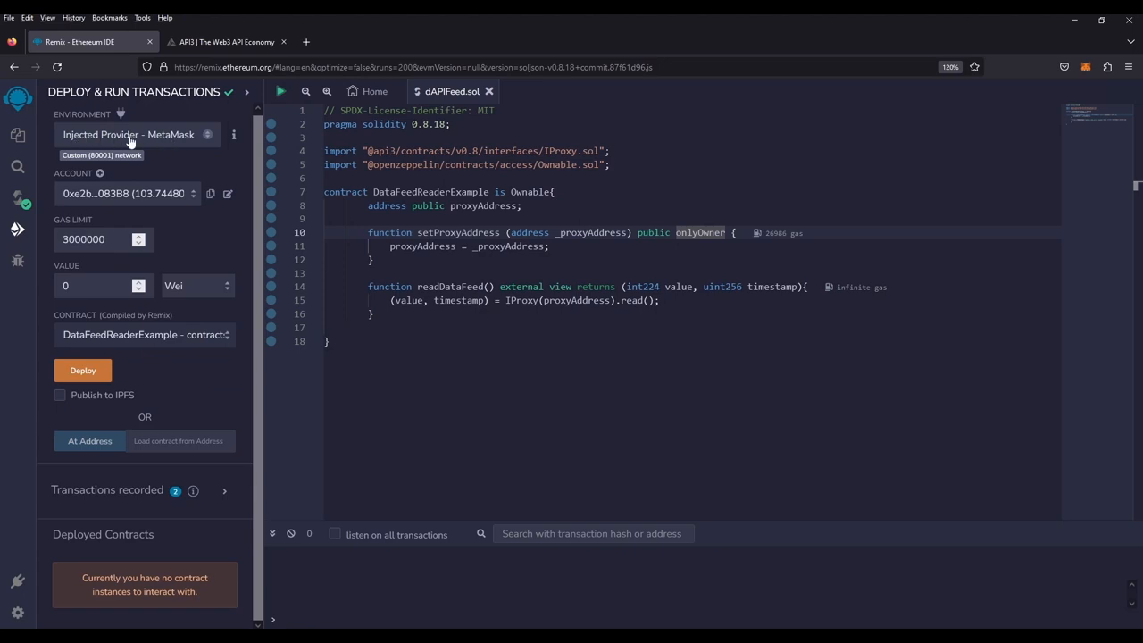
Deploy DataFeedReaderExample using the Injected Provider - MetaMask environment
{"action": "left_click", "coordinate": [133, 134]}
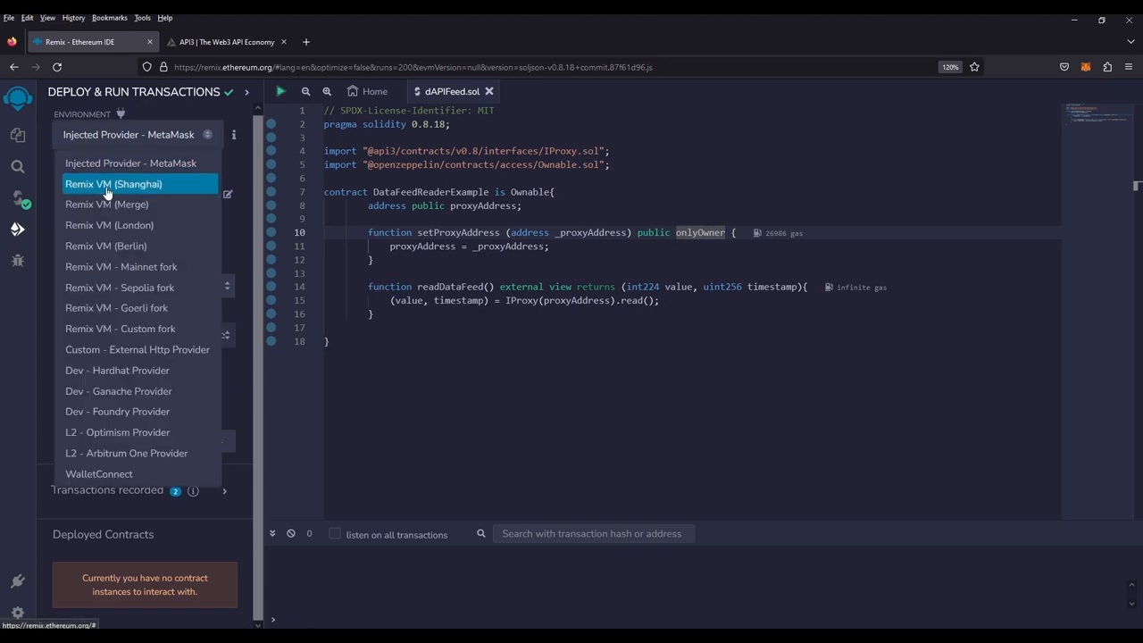
{"action": "left_click", "coordinate": [113, 184]}
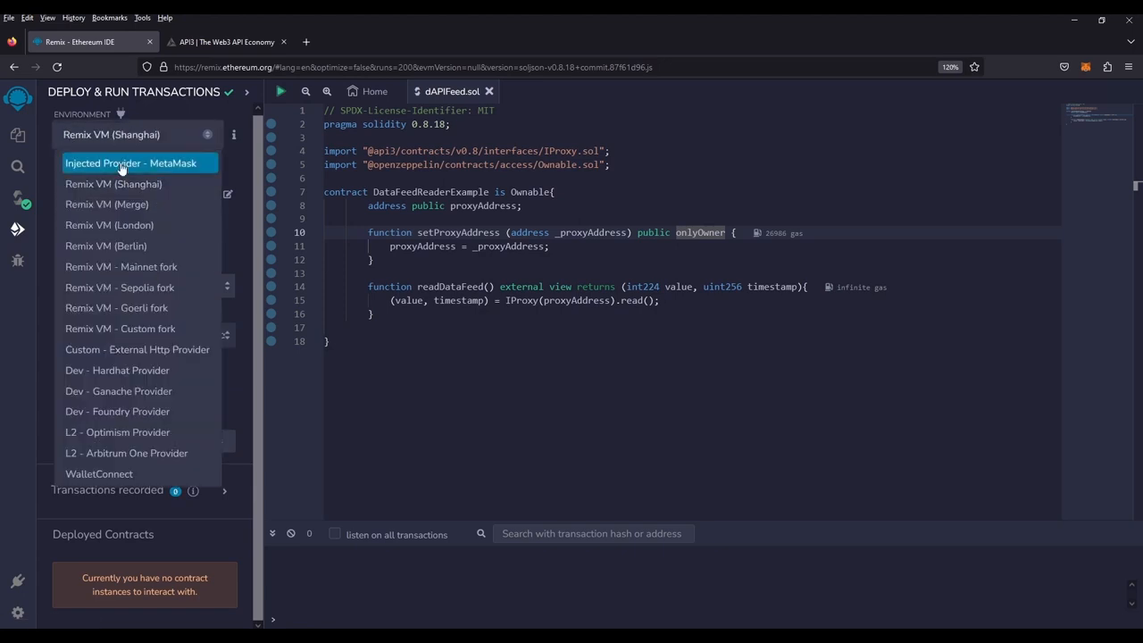
{"action": "left_click", "coordinate": [131, 162]}
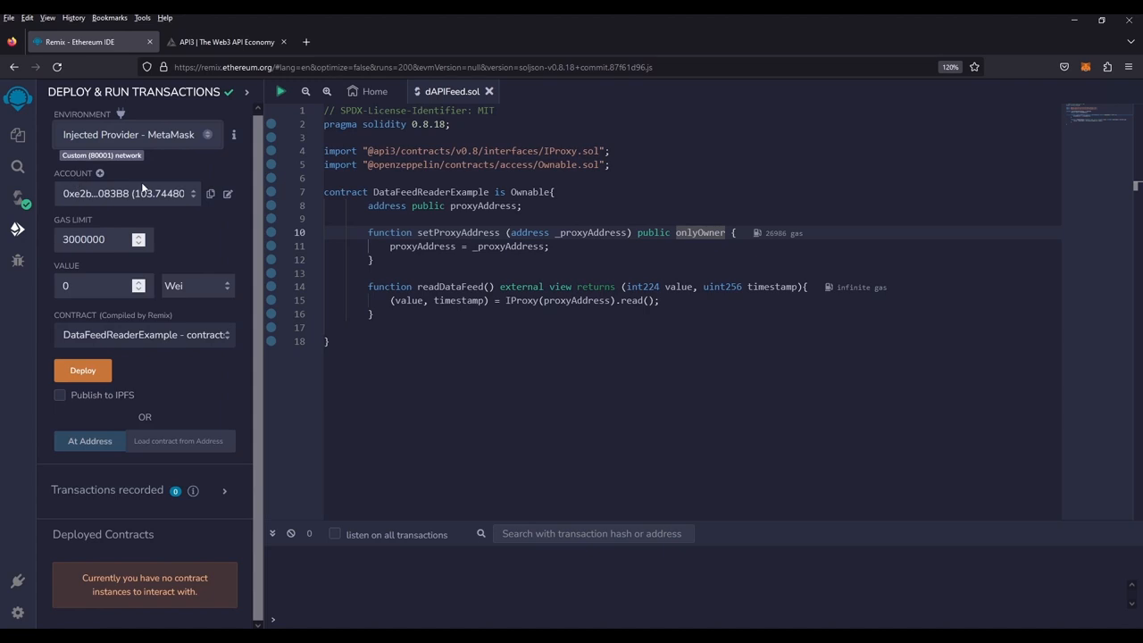
{"action": "left_click", "coordinate": [143, 334]}
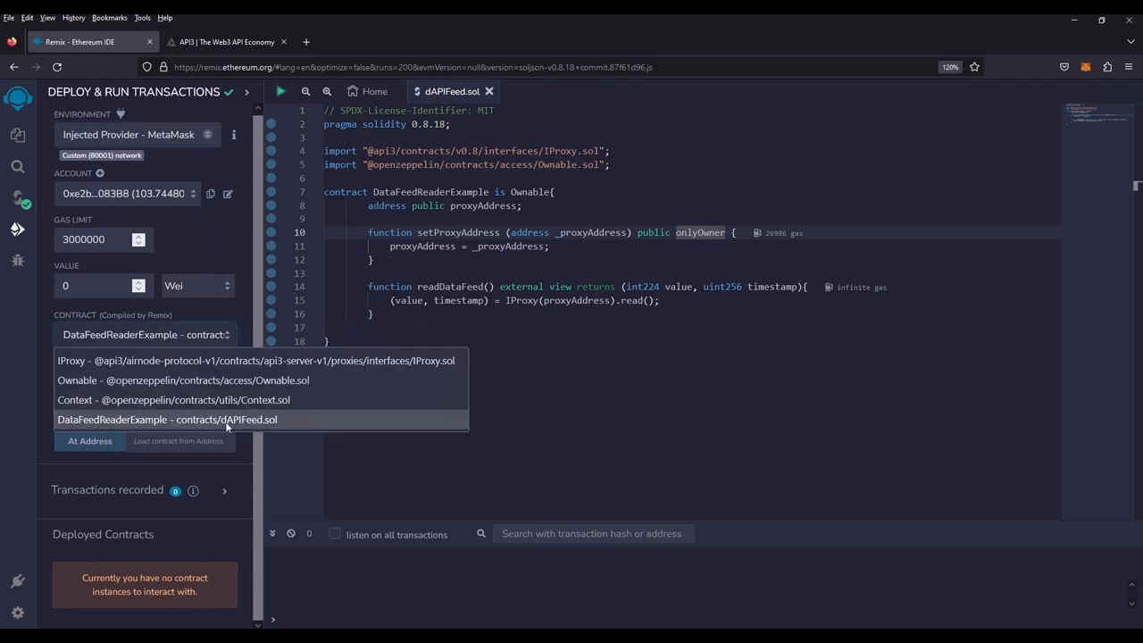
{"action": "left_click", "coordinate": [166, 420]}
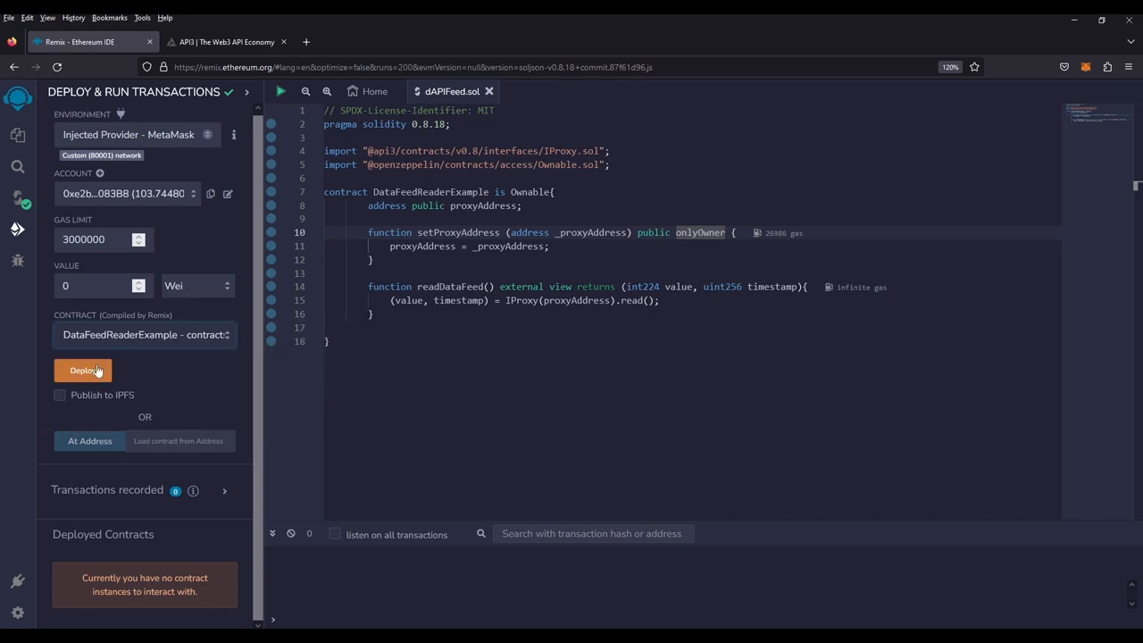
{"action": "mouse_move", "coordinate": [82, 371]}
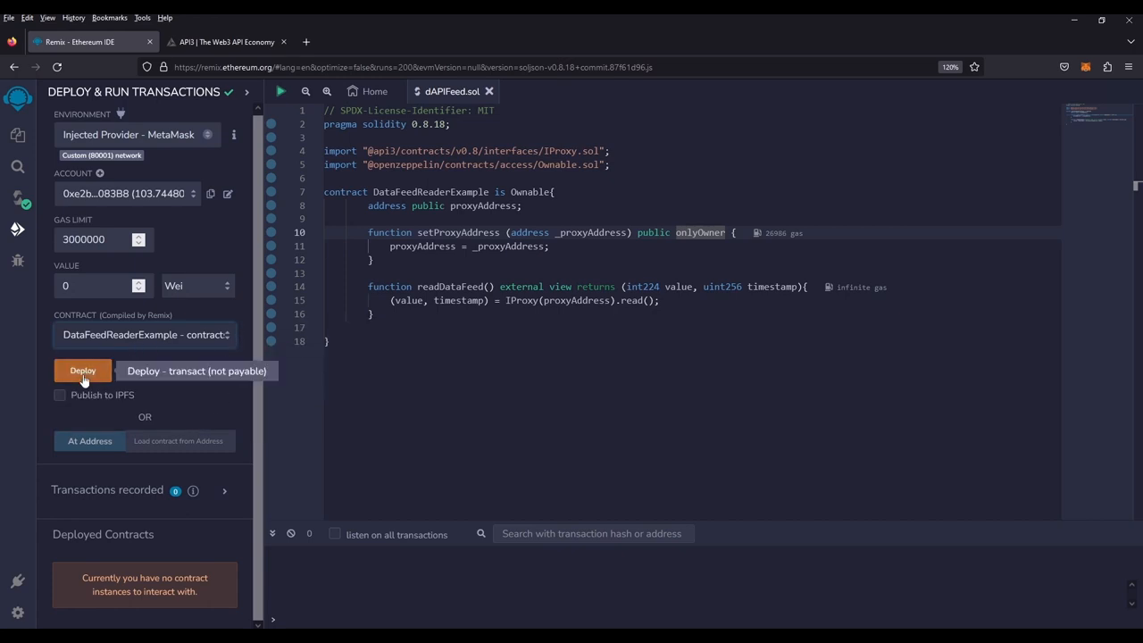
{"action": "left_click", "coordinate": [82, 371]}
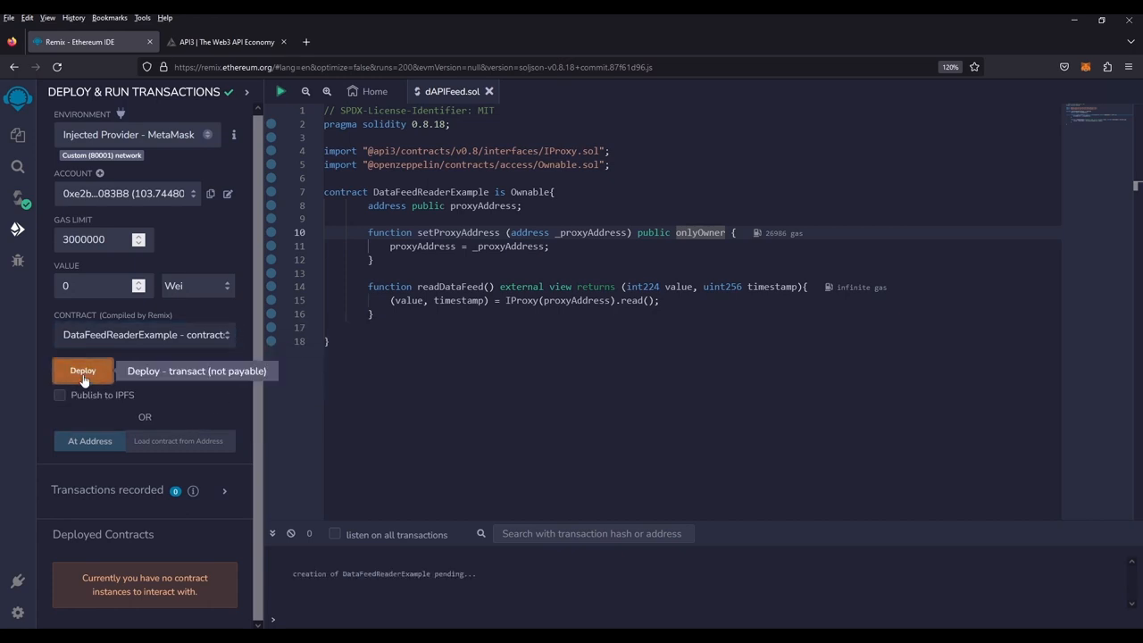
Confirm the DataFeedReaderExample deployment transaction in the MetaMask popup
{"action": "left_click", "coordinate": [83, 369]}
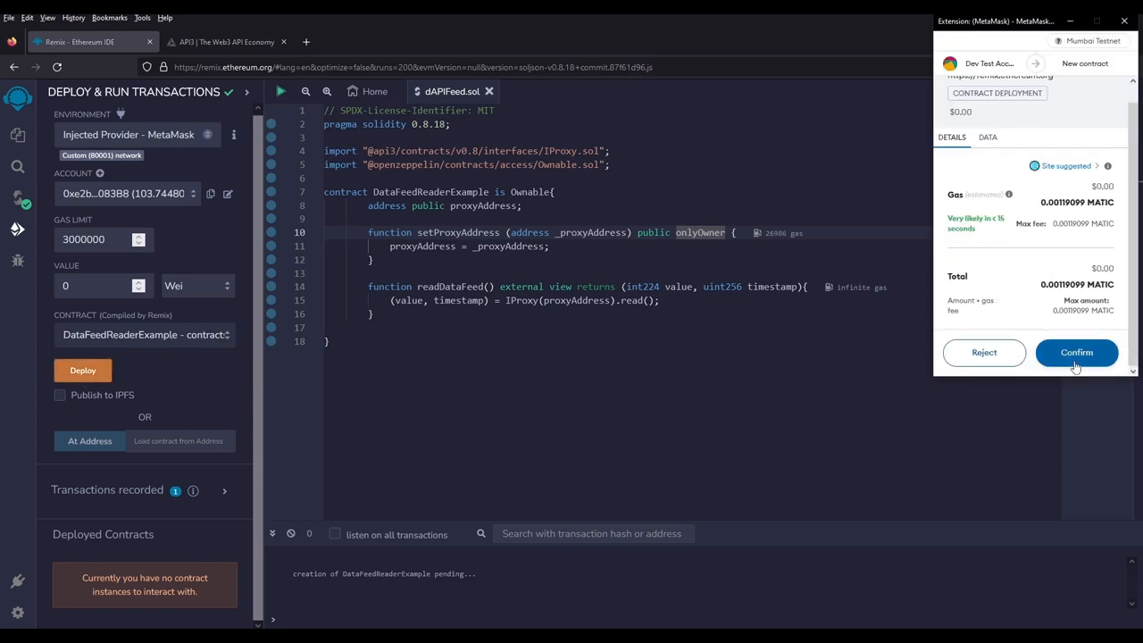
{"action": "left_click", "coordinate": [1075, 353]}
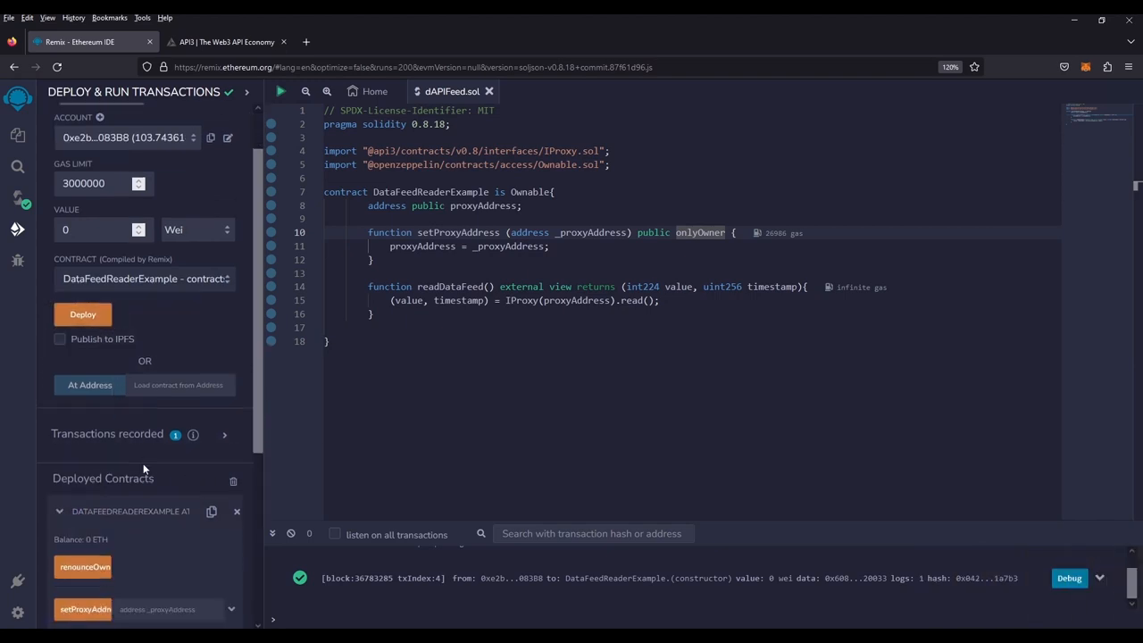
Confirm proxyAddress returns the zero address, then bring up the API3 website
{"action": "scroll", "scroll_direction": "down", "scroll_amount": 3}
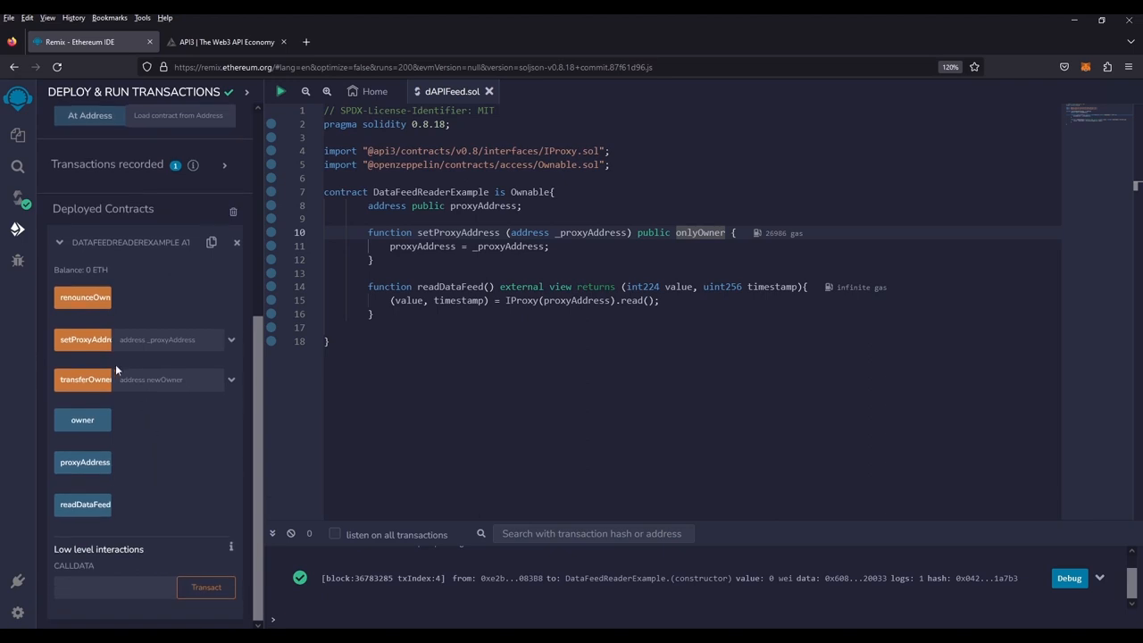
{"action": "mouse_move", "coordinate": [191, 301]}
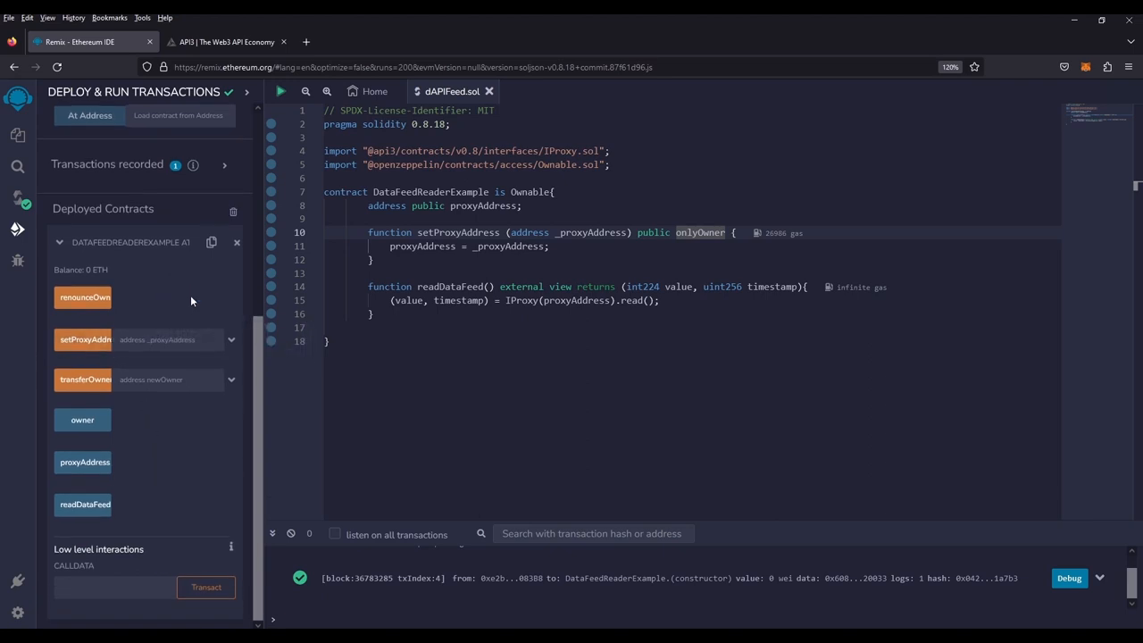
{"action": "mouse_move", "coordinate": [82, 381]}
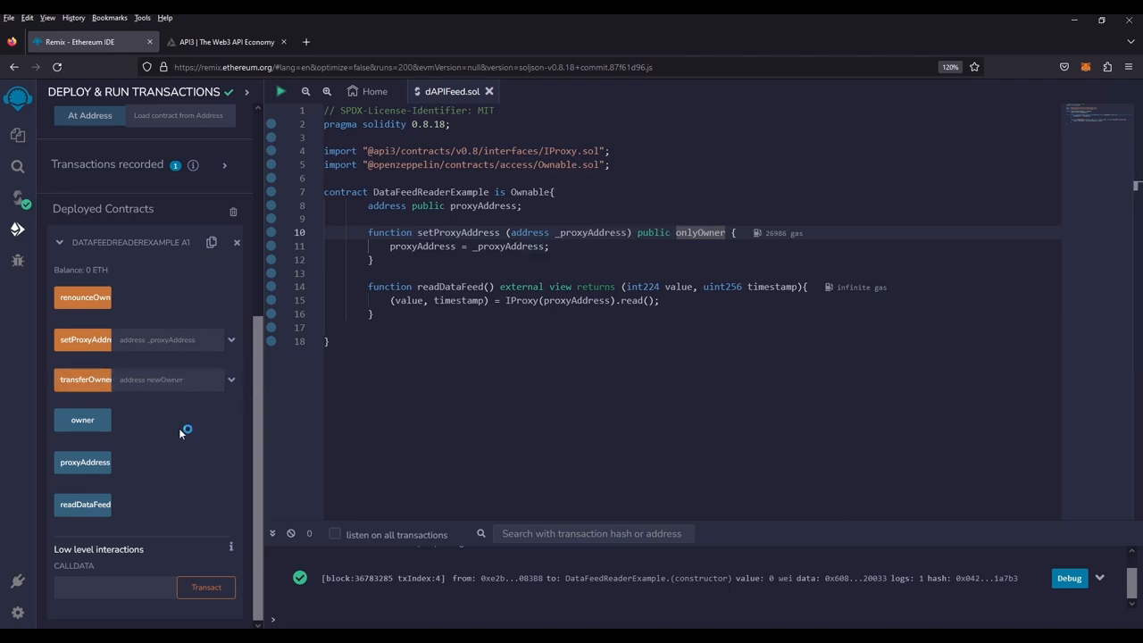
{"action": "mouse_move", "coordinate": [135, 445]}
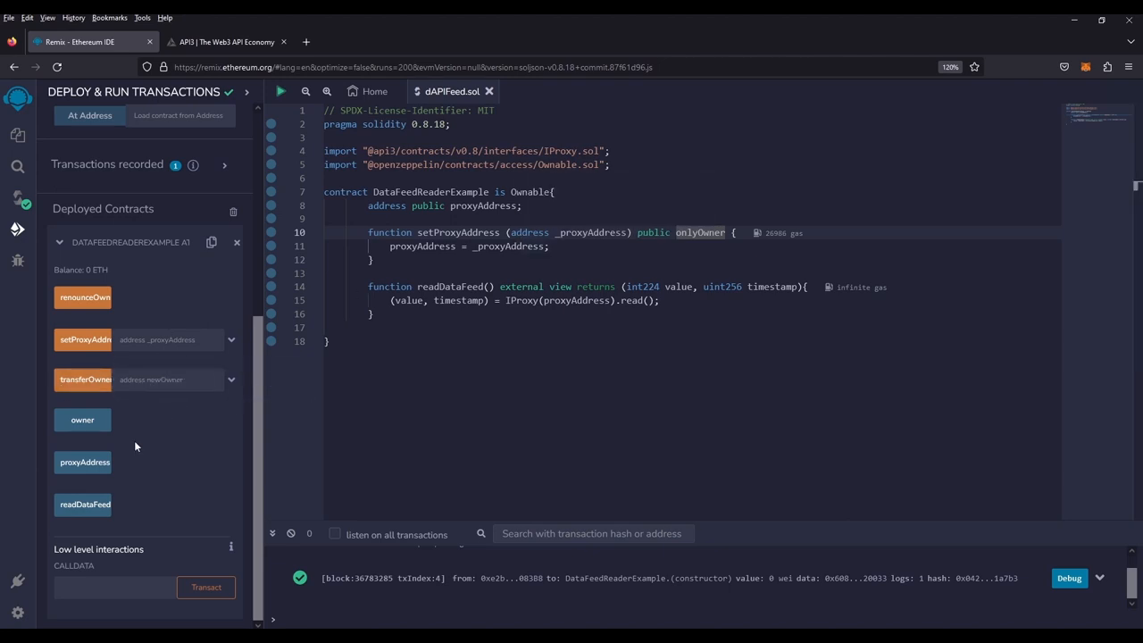
{"action": "left_click", "coordinate": [83, 462]}
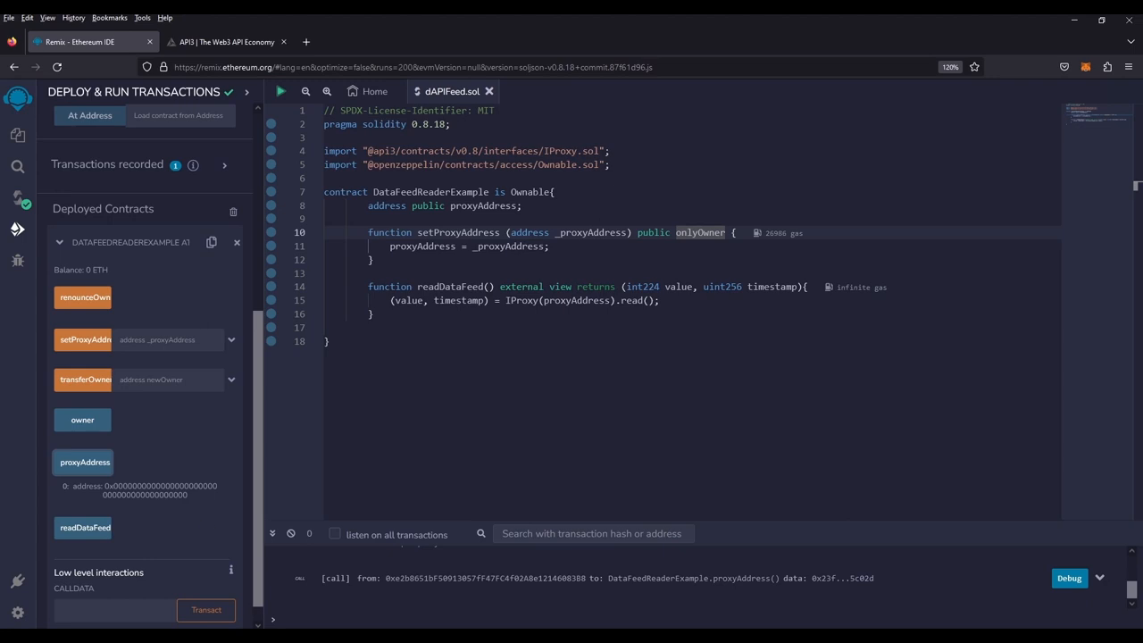
{"action": "left_click", "coordinate": [226, 41]}
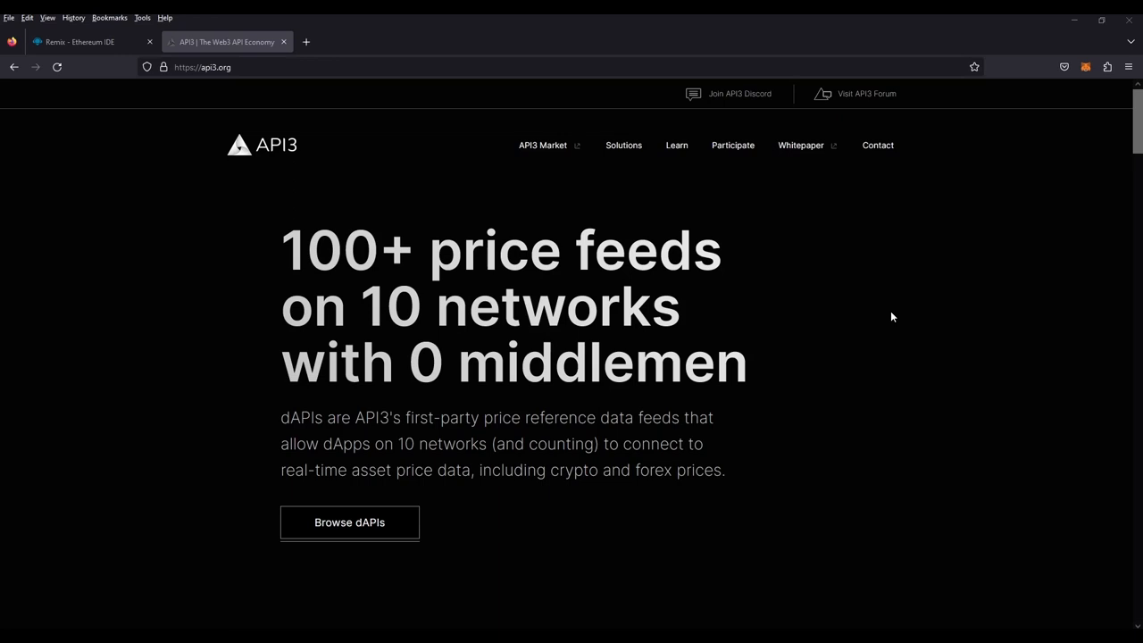
{"action": "mouse_move", "coordinate": [538, 162]}
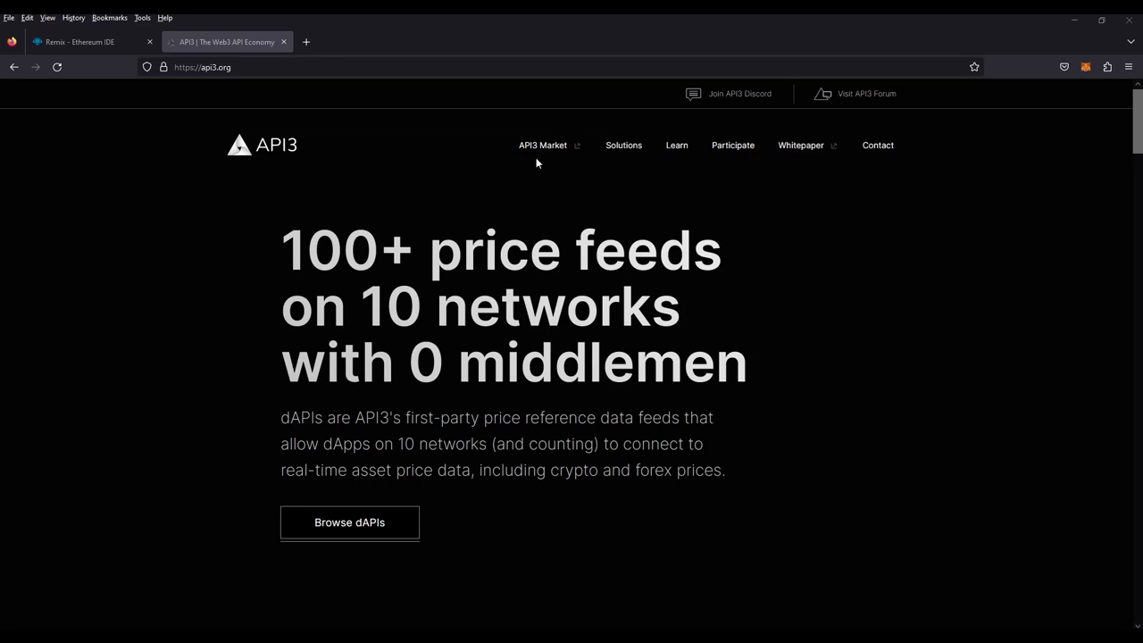
Search API3 Market data feeds for 'eth' and open the ETH/USD feed page
{"action": "left_click", "coordinate": [349, 522]}
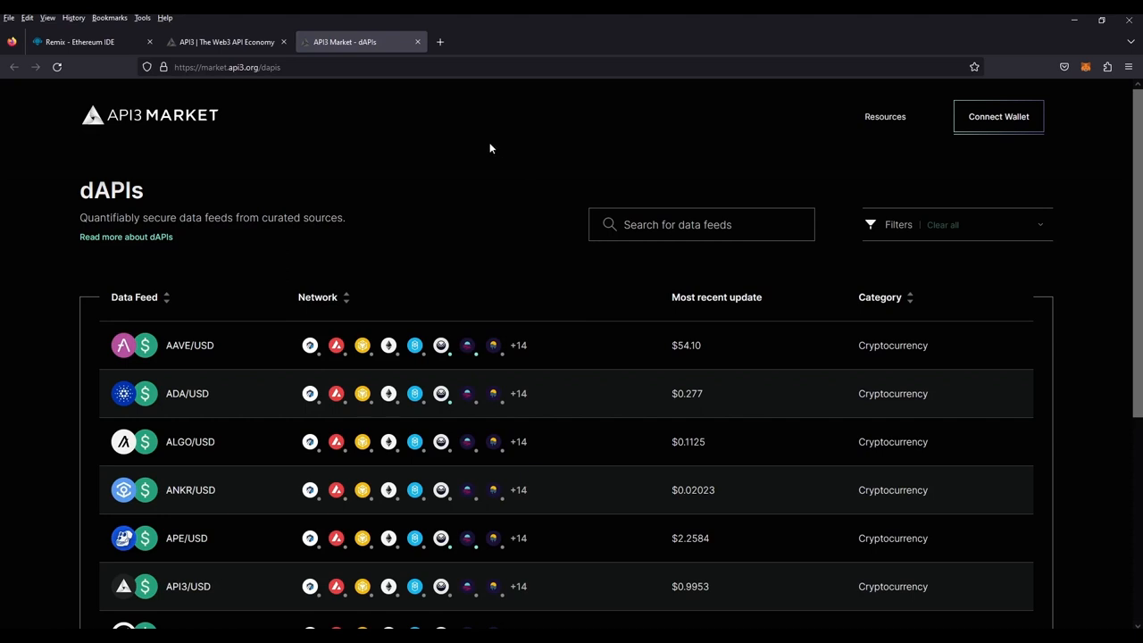
{"action": "mouse_move", "coordinate": [492, 346]}
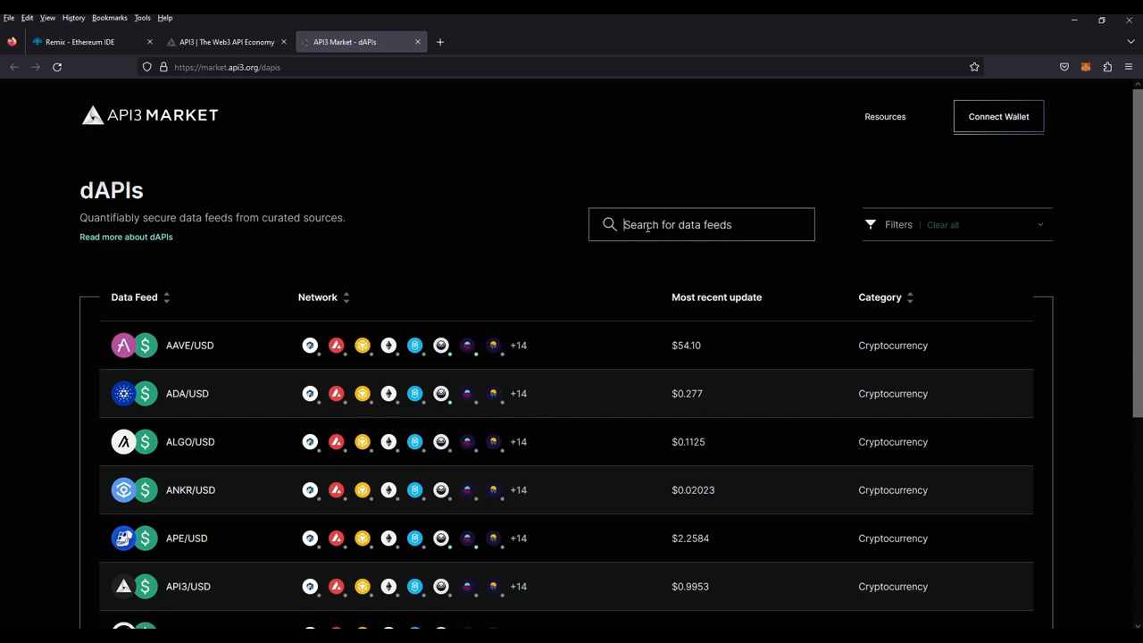
{"action": "type", "text": "ethd"}
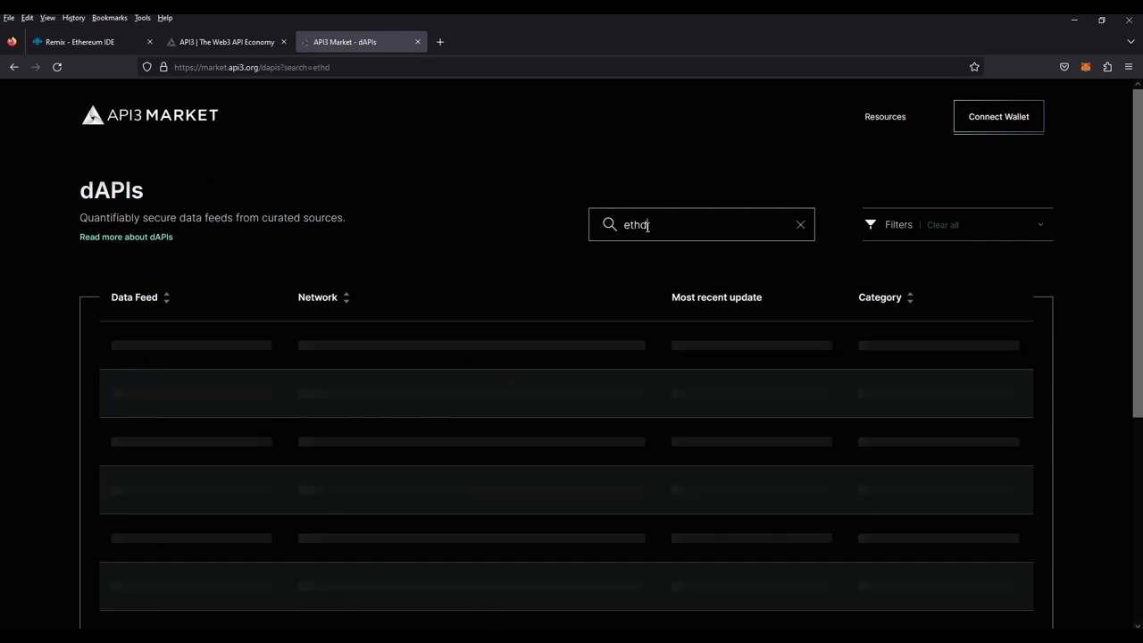
{"action": "key", "text": "Backspace"}
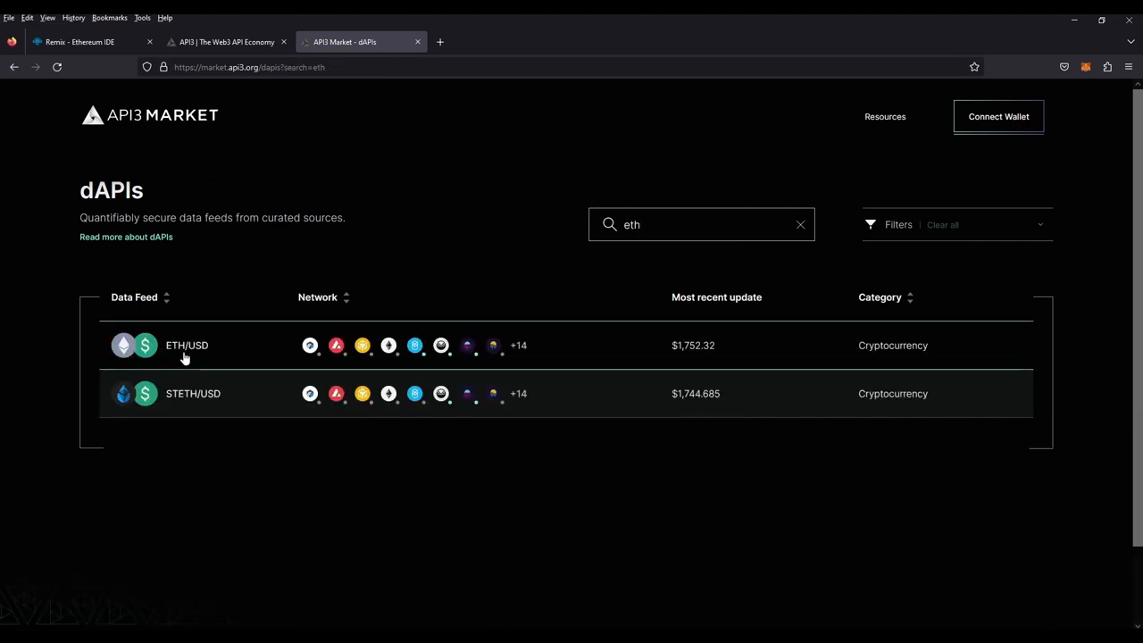
{"action": "left_click", "coordinate": [185, 346]}
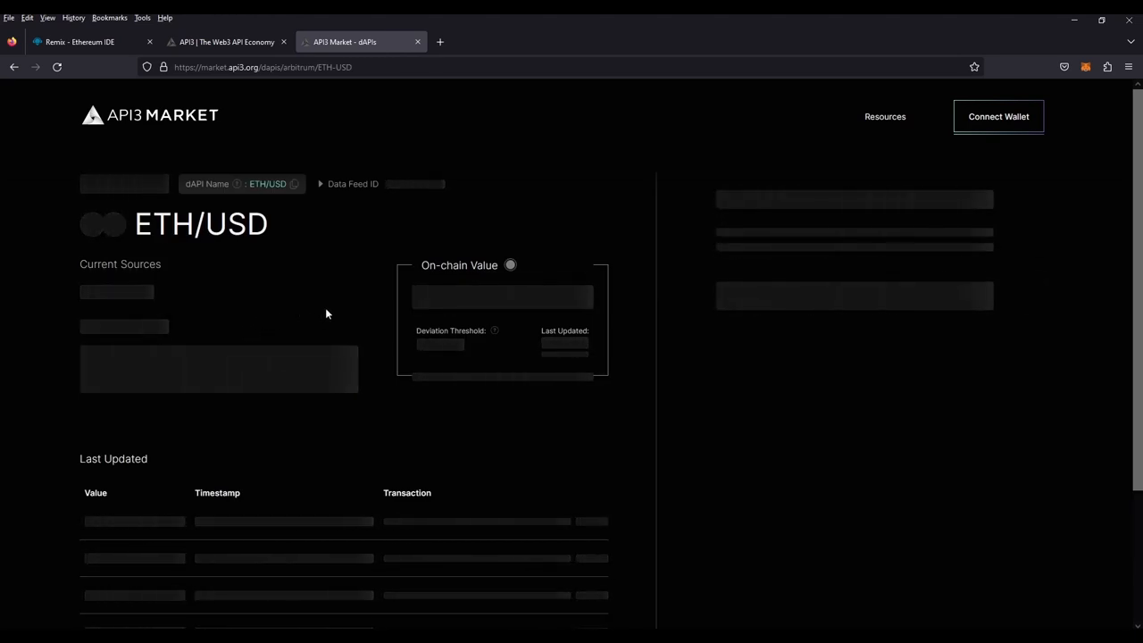
Connect the MetaMask wallet and switch the ETH/USD feed to Polygon Mumbai Testnet
{"action": "left_click", "coordinate": [998, 116]}
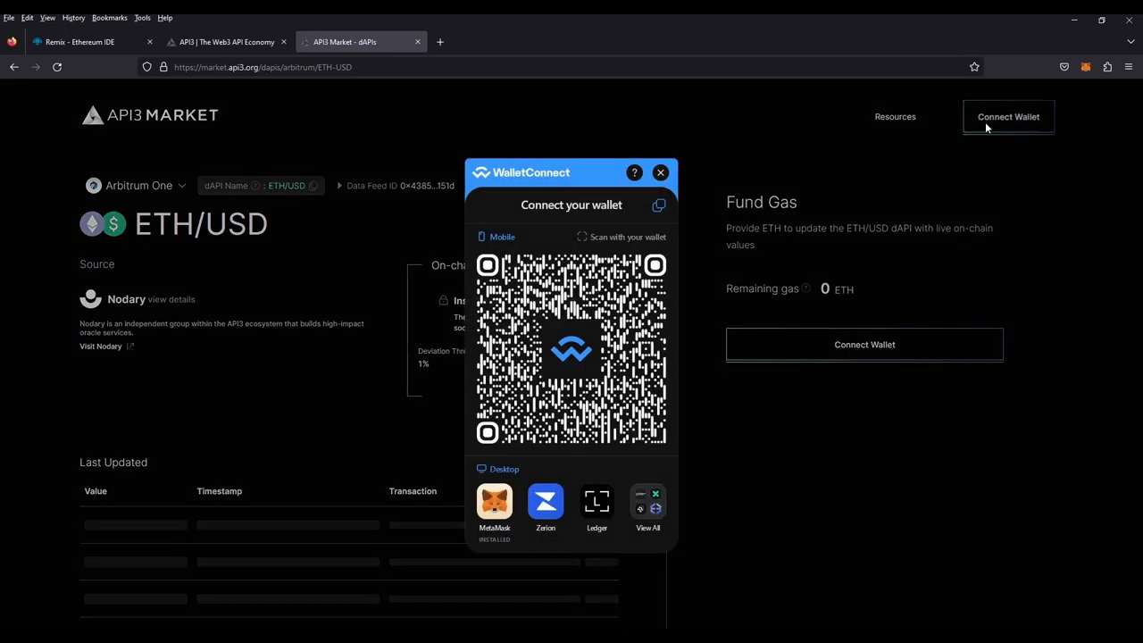
{"action": "left_click", "coordinate": [494, 500]}
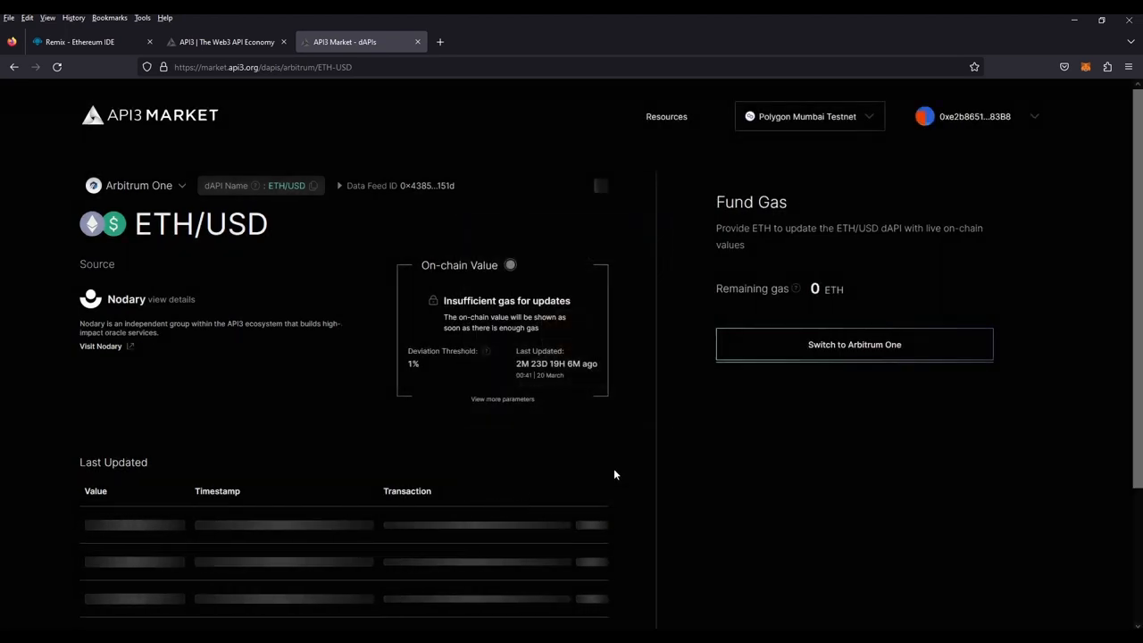
{"action": "mouse_move", "coordinate": [154, 194]}
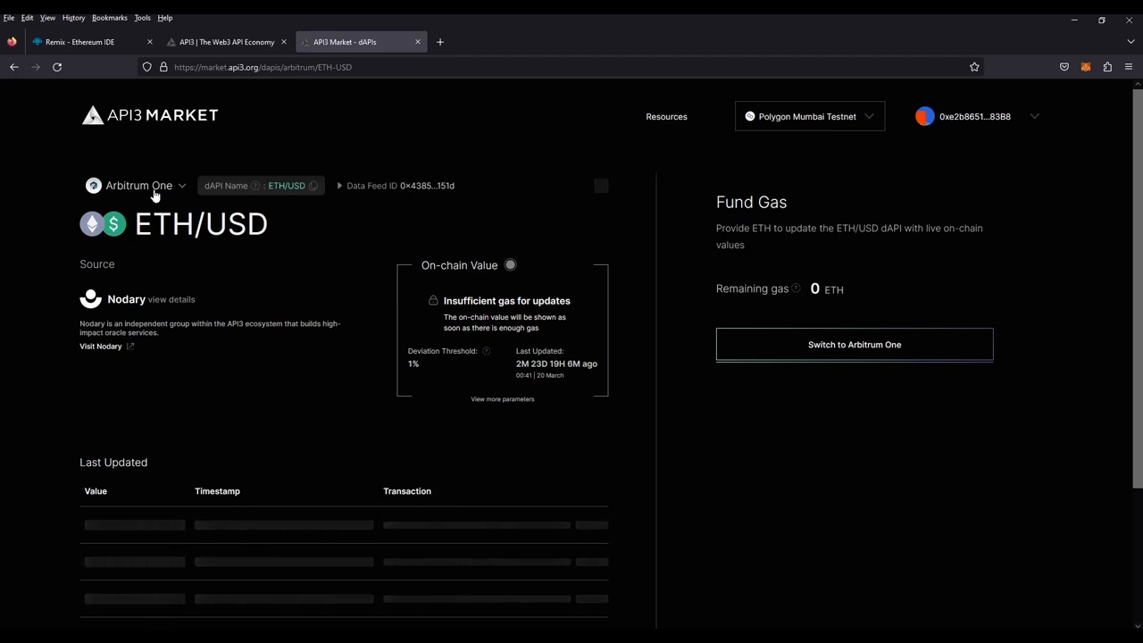
{"action": "left_click", "coordinate": [139, 185]}
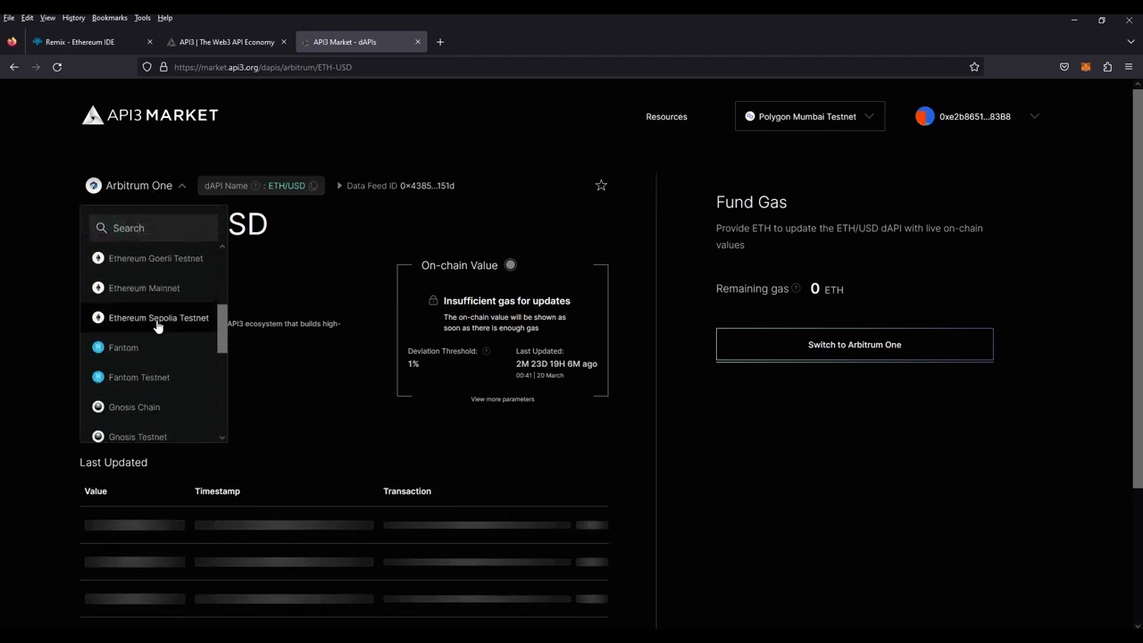
{"action": "scroll", "scroll_direction": "down", "scroll_amount": 3}
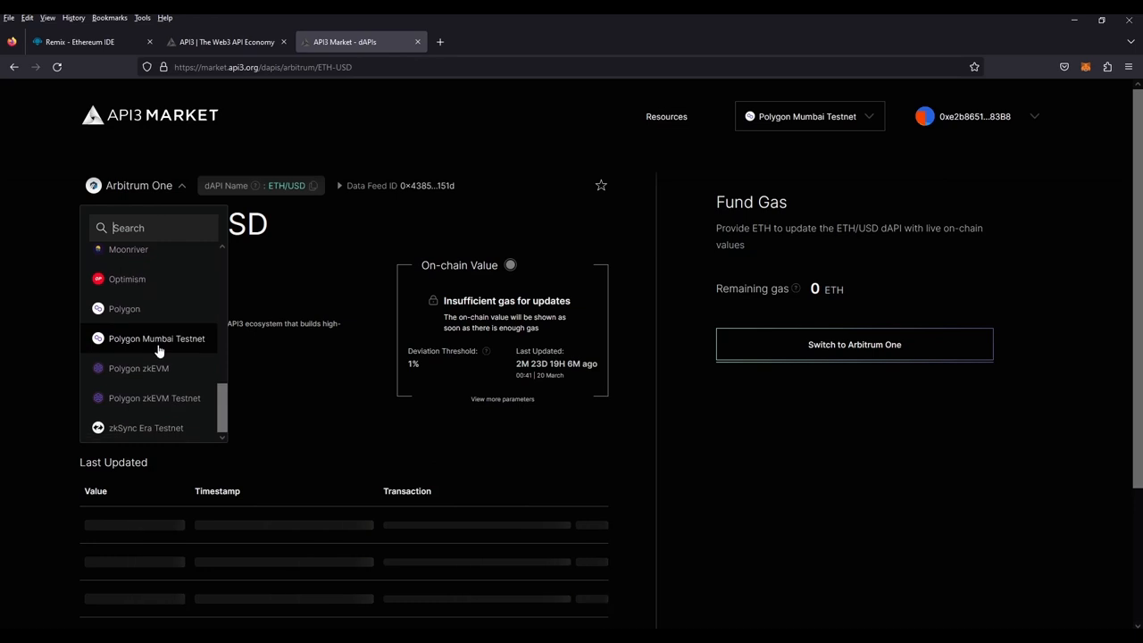
{"action": "left_click", "coordinate": [157, 339]}
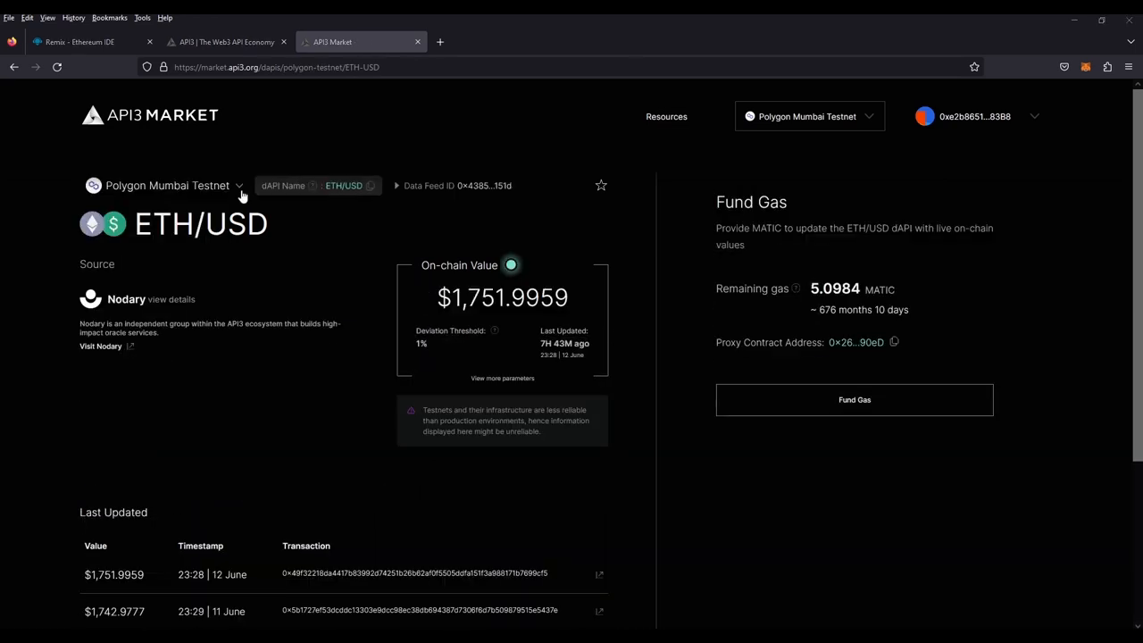
{"action": "mouse_move", "coordinate": [347, 280]}
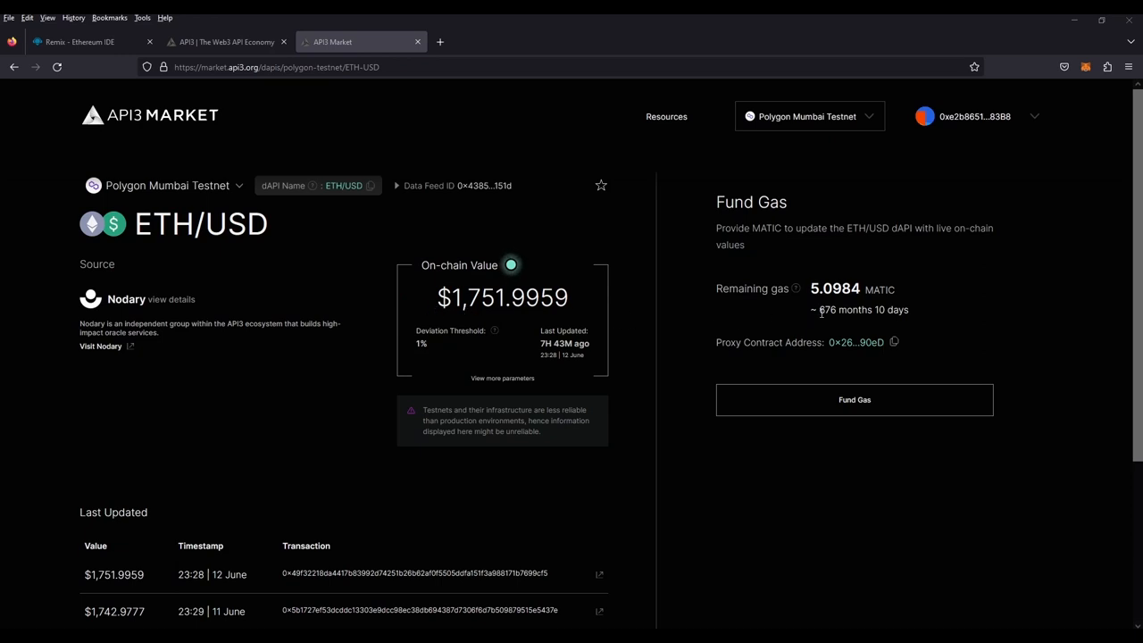
{"action": "mouse_move", "coordinate": [881, 326]}
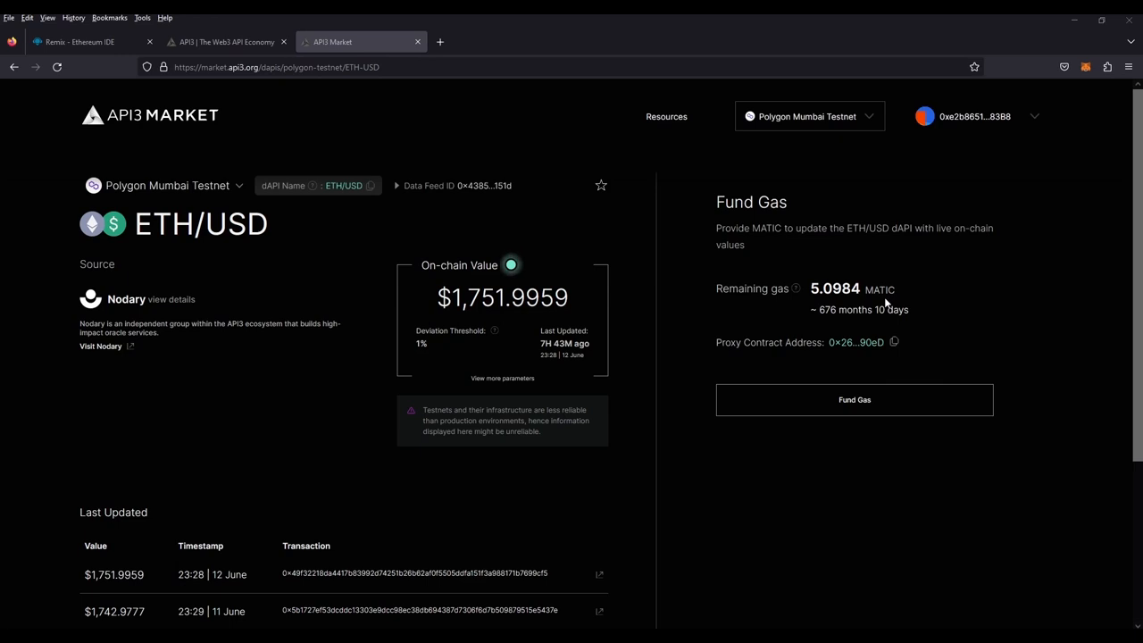
{"action": "mouse_move", "coordinate": [893, 342]}
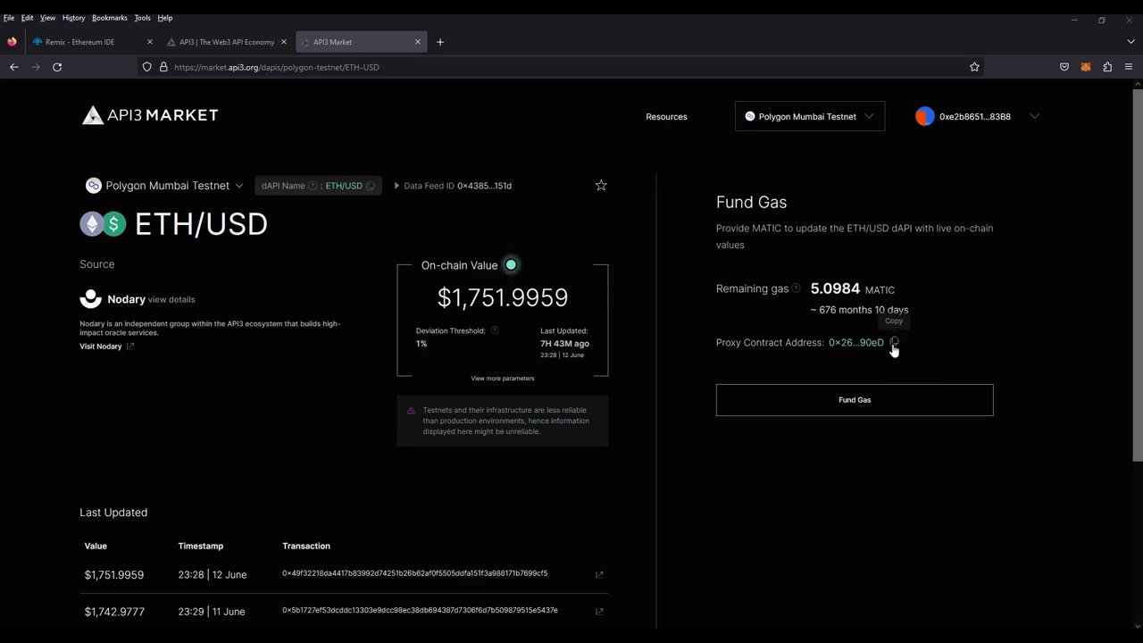
{"action": "mouse_move", "coordinate": [637, 250]}
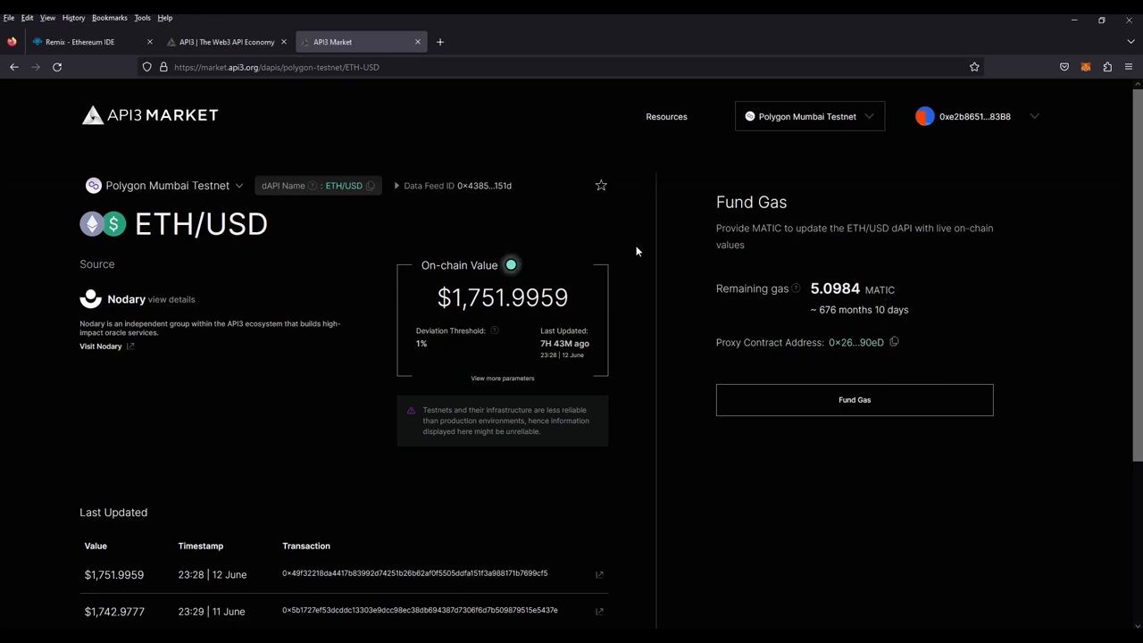
{"action": "mouse_move", "coordinate": [781, 342]}
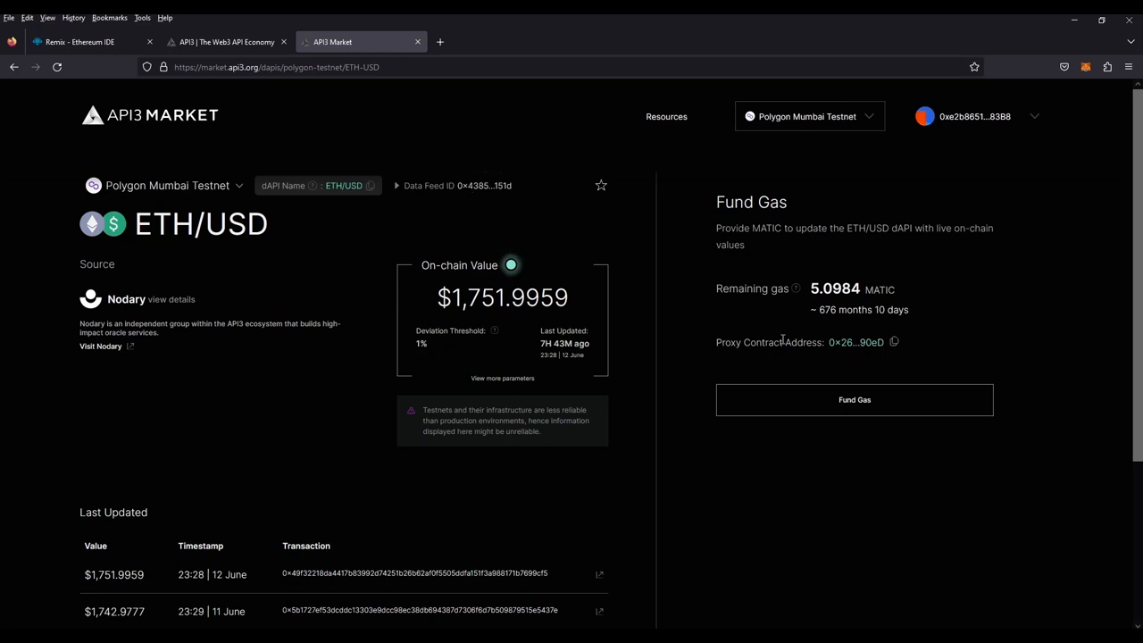
{"action": "mouse_move", "coordinate": [895, 343]}
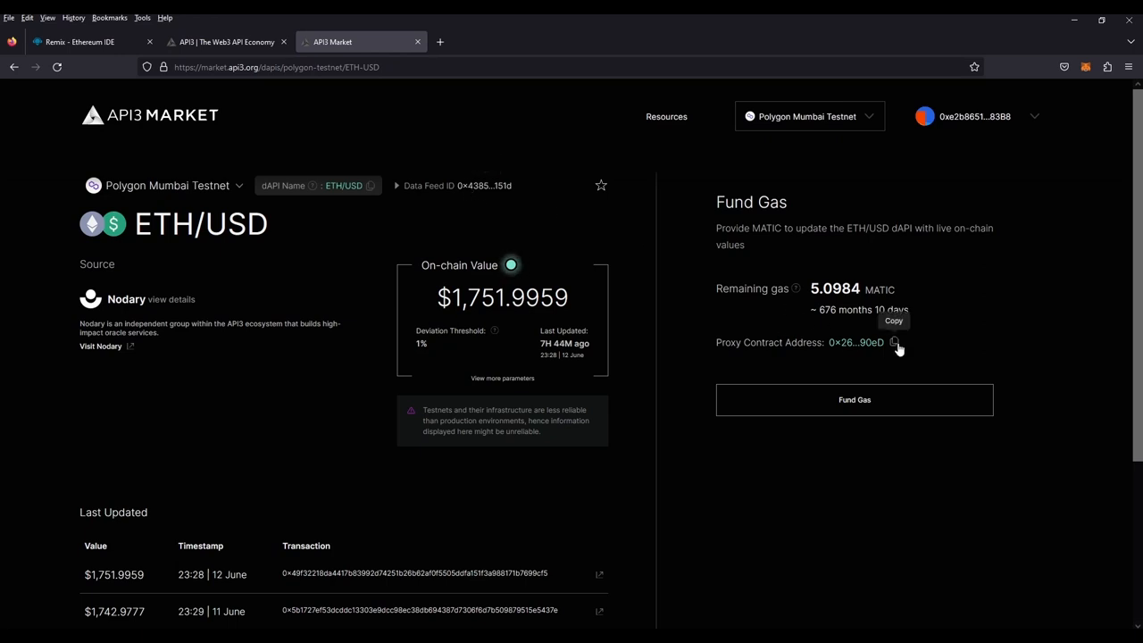
Copy the Polygon Mumbai ETH/USD proxy contract address to the clipboard
{"action": "left_click", "coordinate": [894, 343]}
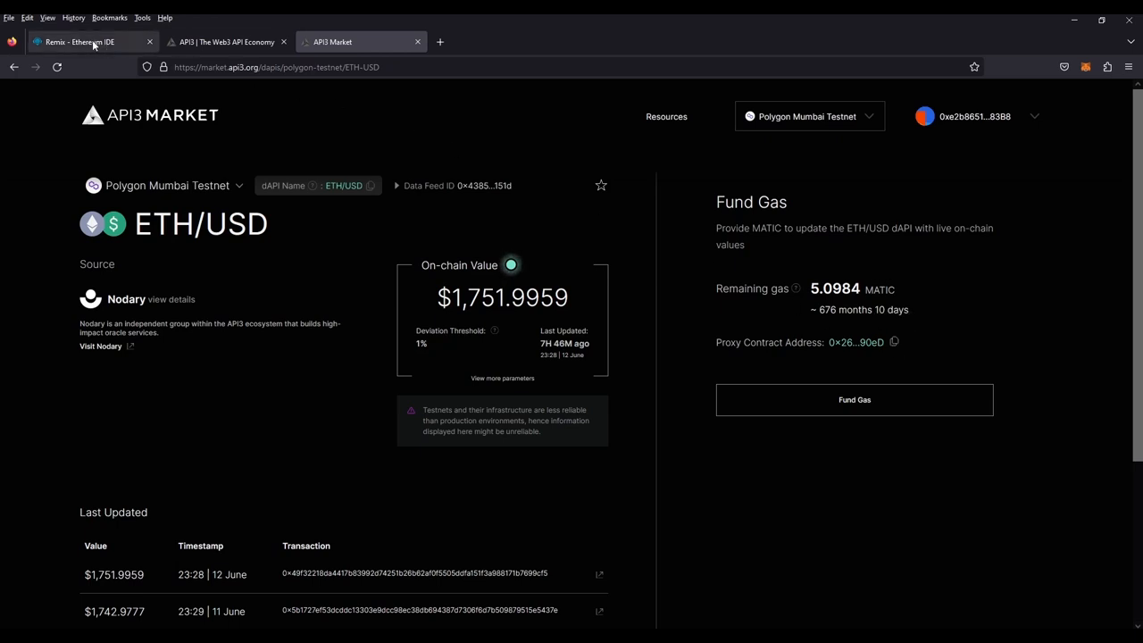
In Remix, store the copied ETH/USD proxy with setProxyAddress and verify proxyAddress returns it
{"action": "left_click", "coordinate": [89, 42]}
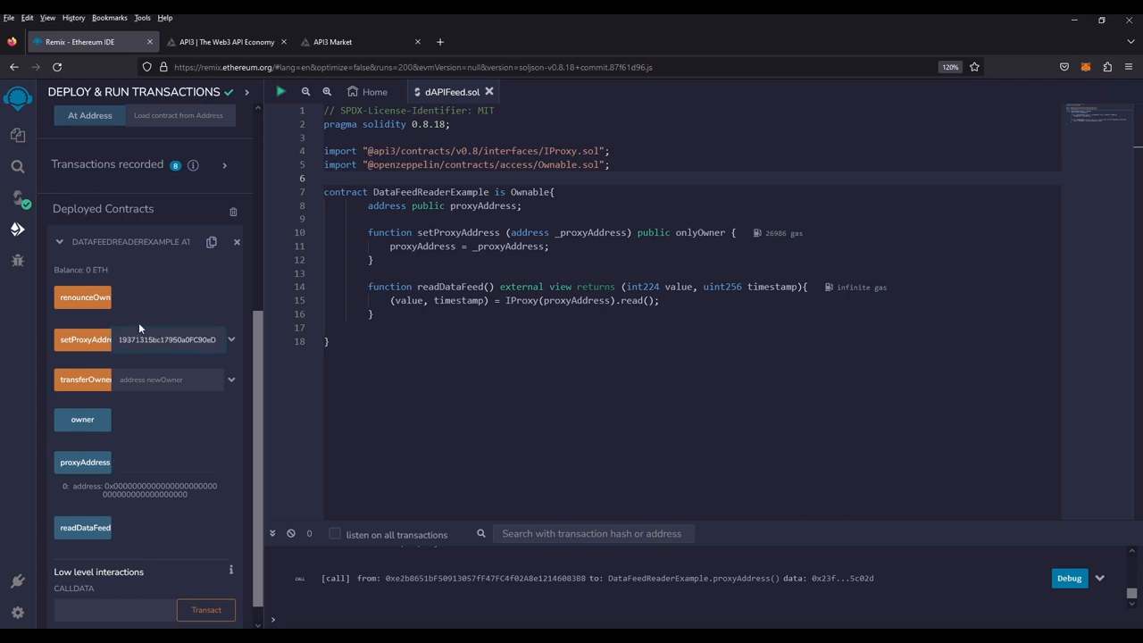
{"action": "left_click", "coordinate": [82, 340]}
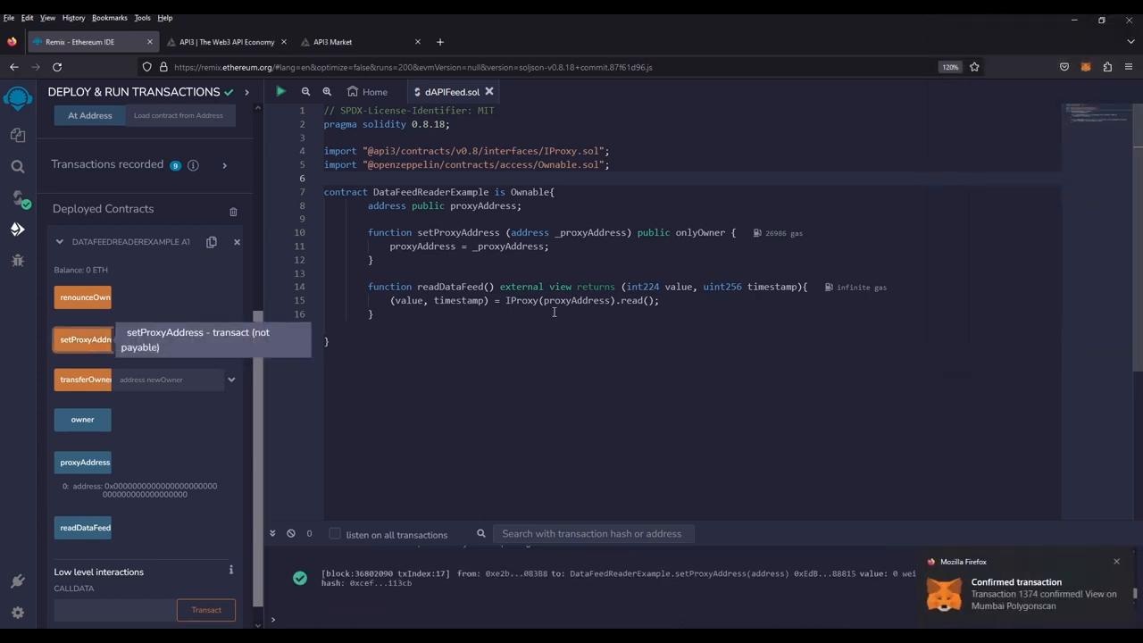
{"action": "mouse_move", "coordinate": [85, 462]}
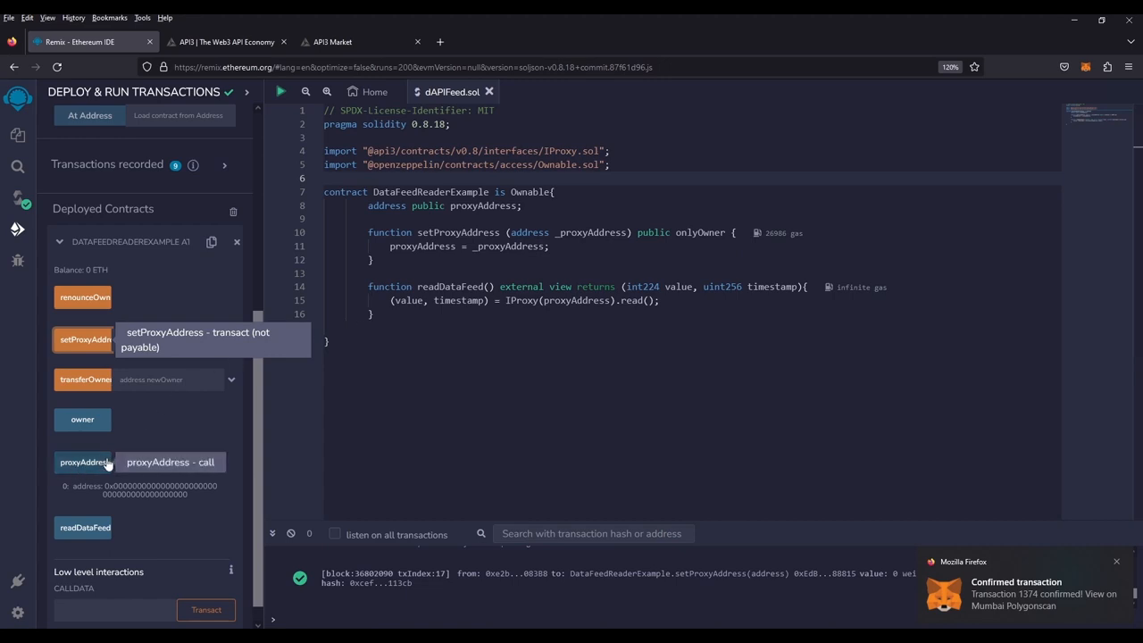
{"action": "left_click", "coordinate": [83, 462]}
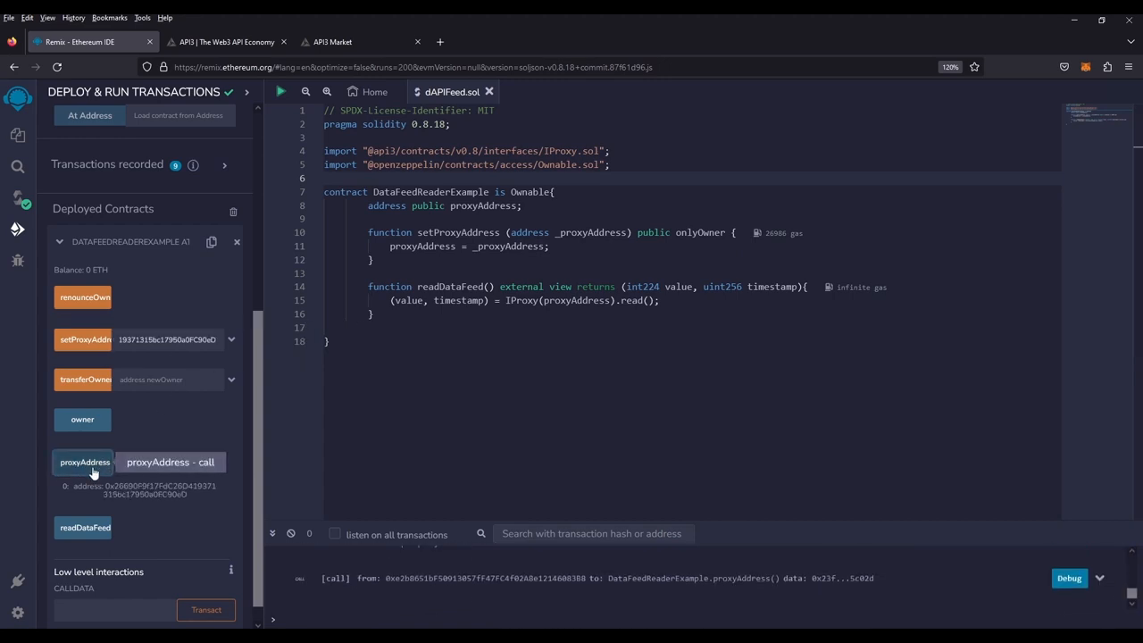
{"action": "mouse_move", "coordinate": [218, 495]}
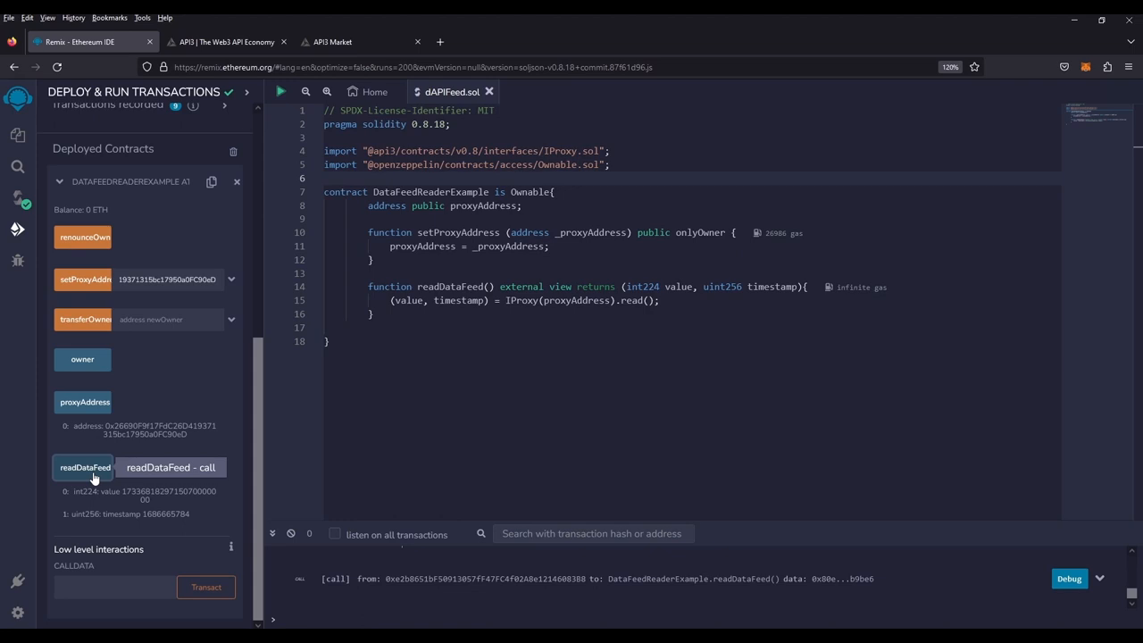
{"action": "mouse_move", "coordinate": [139, 514]}
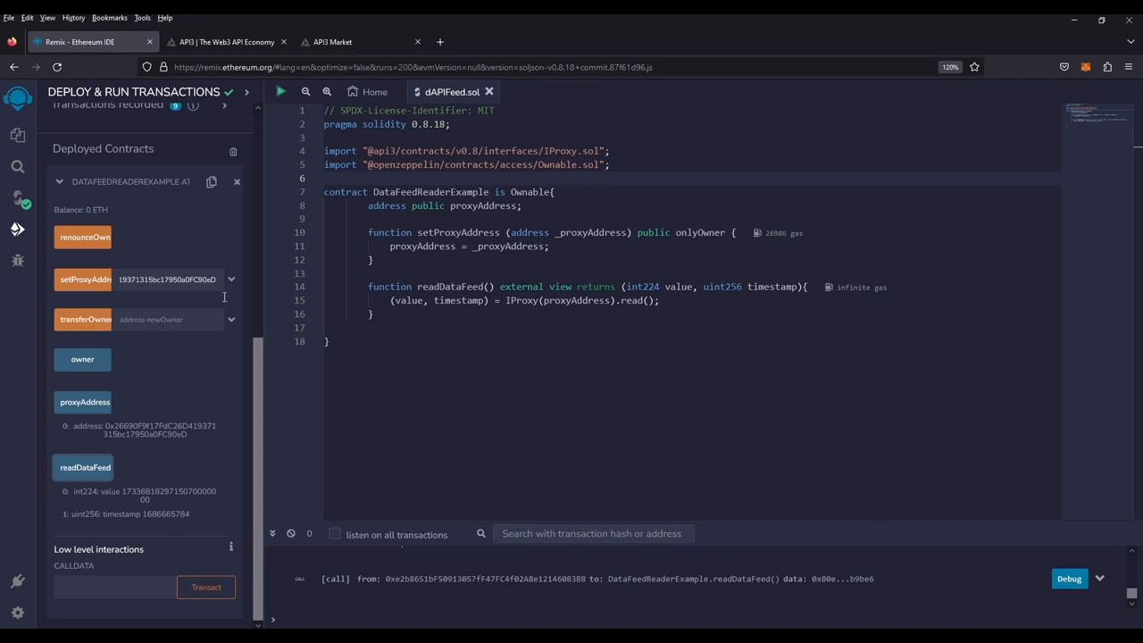
Compare readDataFeed's ETH/USD value 1733.68 with API3 Market's on-chain price
{"action": "left_click", "coordinate": [339, 42]}
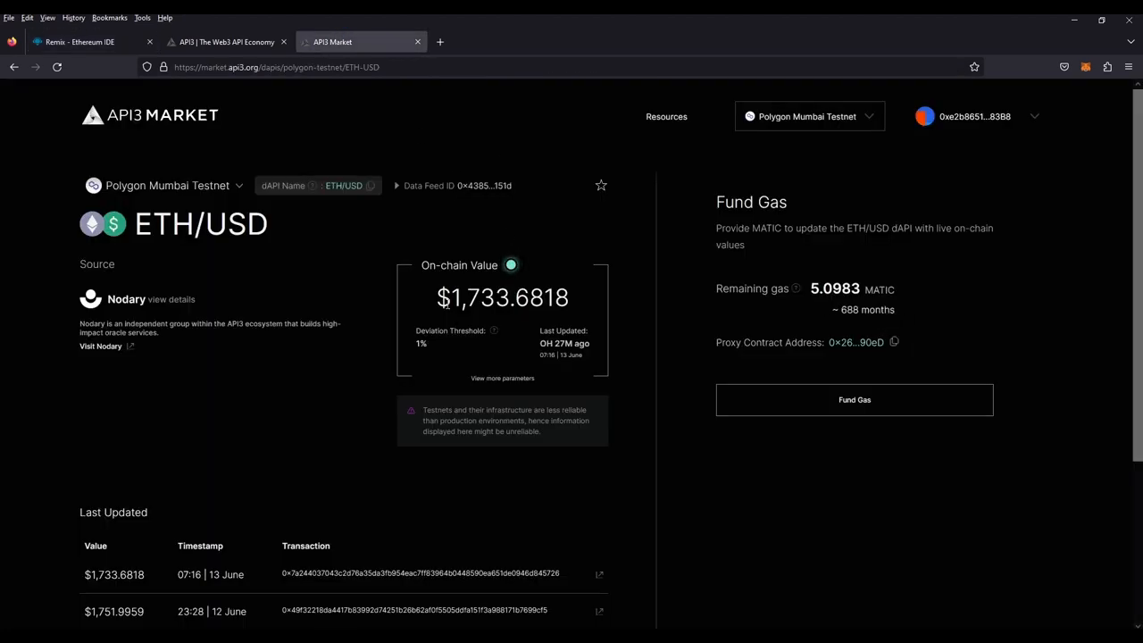
{"action": "left_click", "coordinate": [89, 42]}
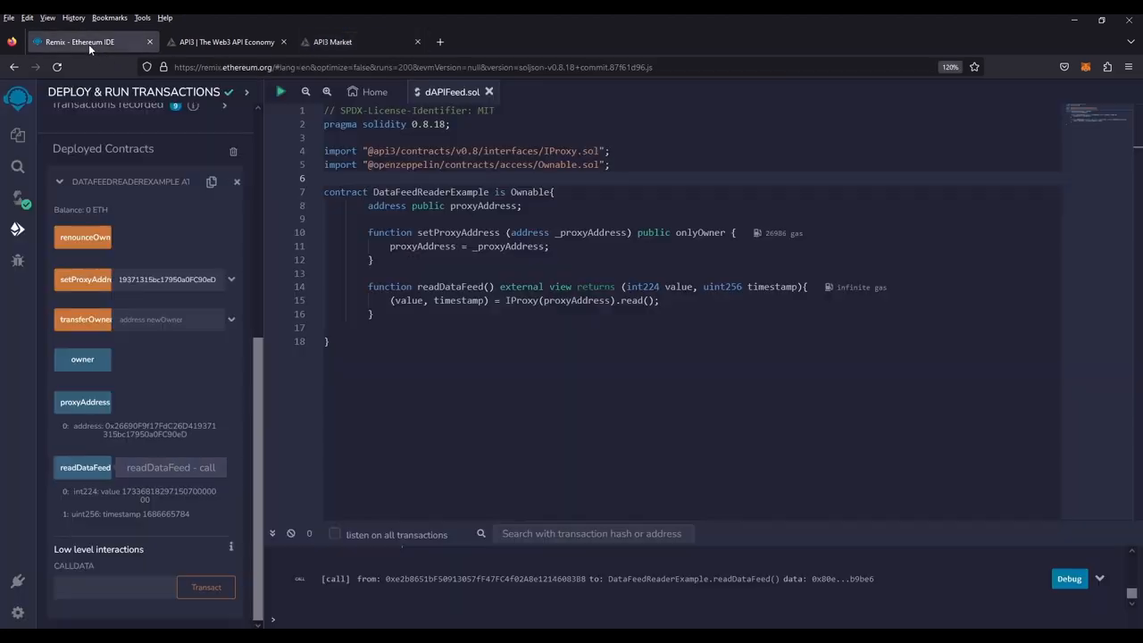